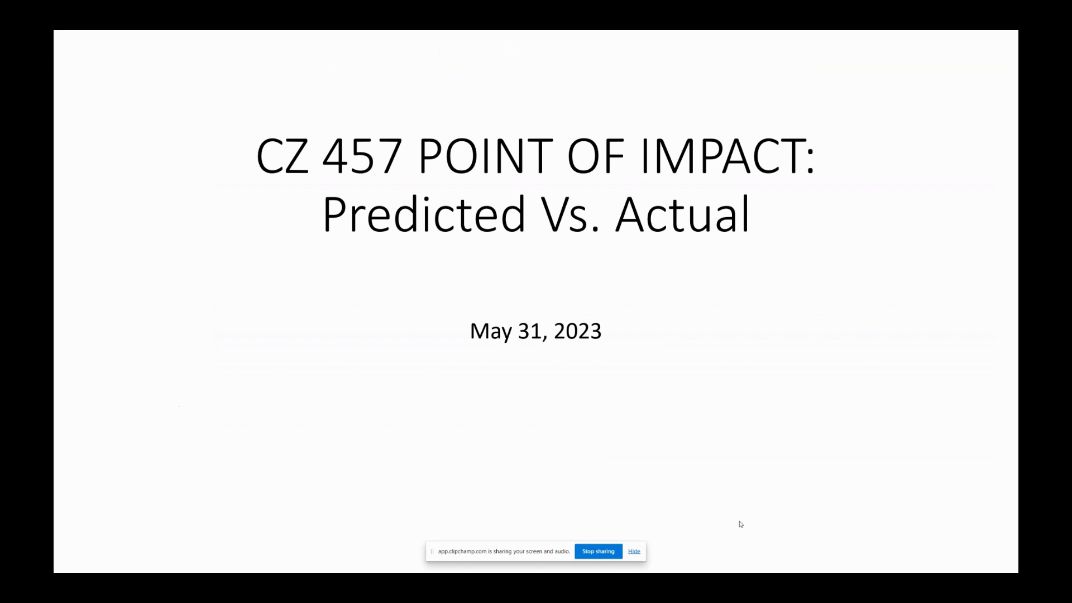
{"action": "mouse_move", "coordinate": [737, 431]}
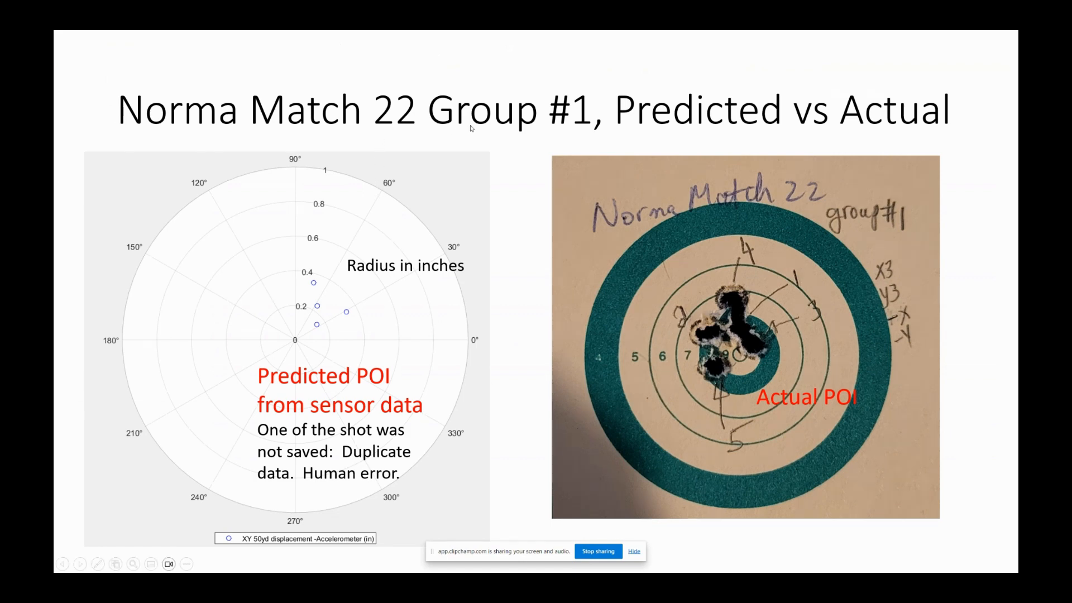
{"action": "mouse_move", "coordinate": [528, 138]}
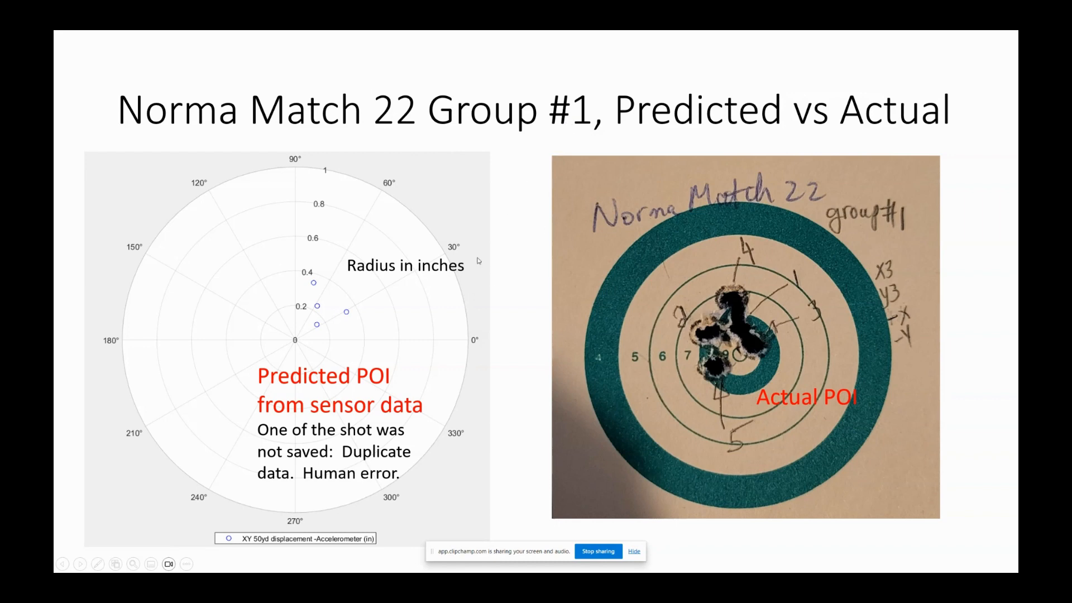
{"action": "mouse_move", "coordinate": [303, 291]}
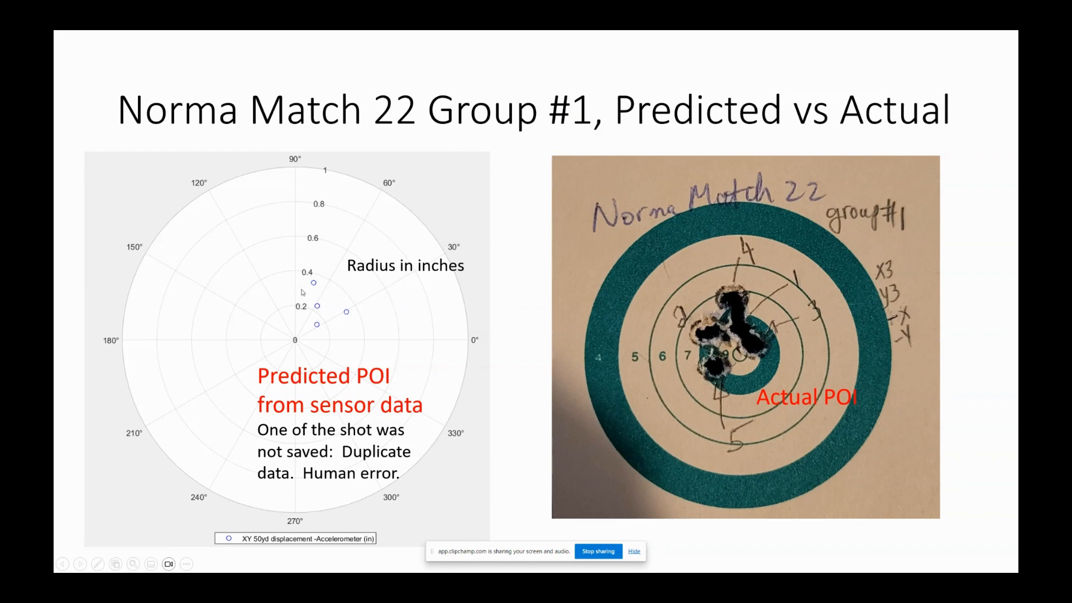
{"action": "mouse_move", "coordinate": [316, 348]}
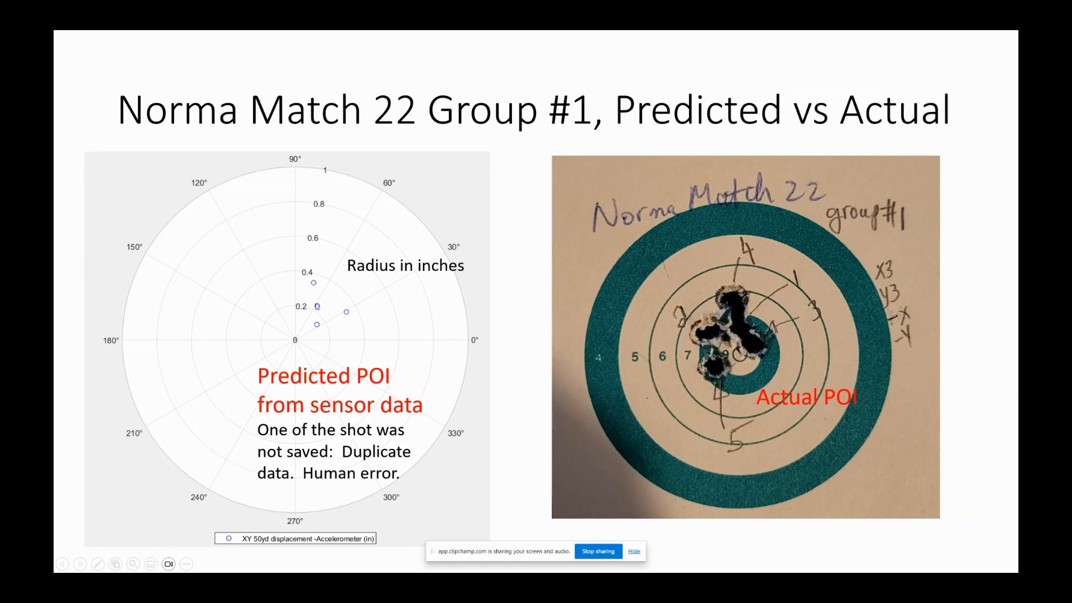
{"action": "mouse_move", "coordinate": [281, 440]}
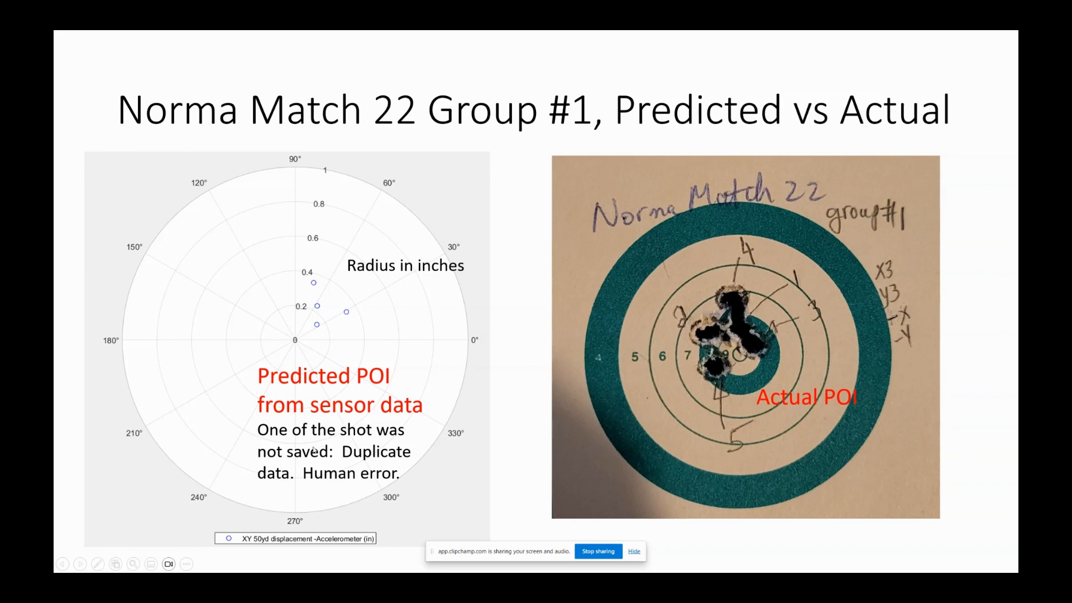
{"action": "mouse_move", "coordinate": [337, 328]}
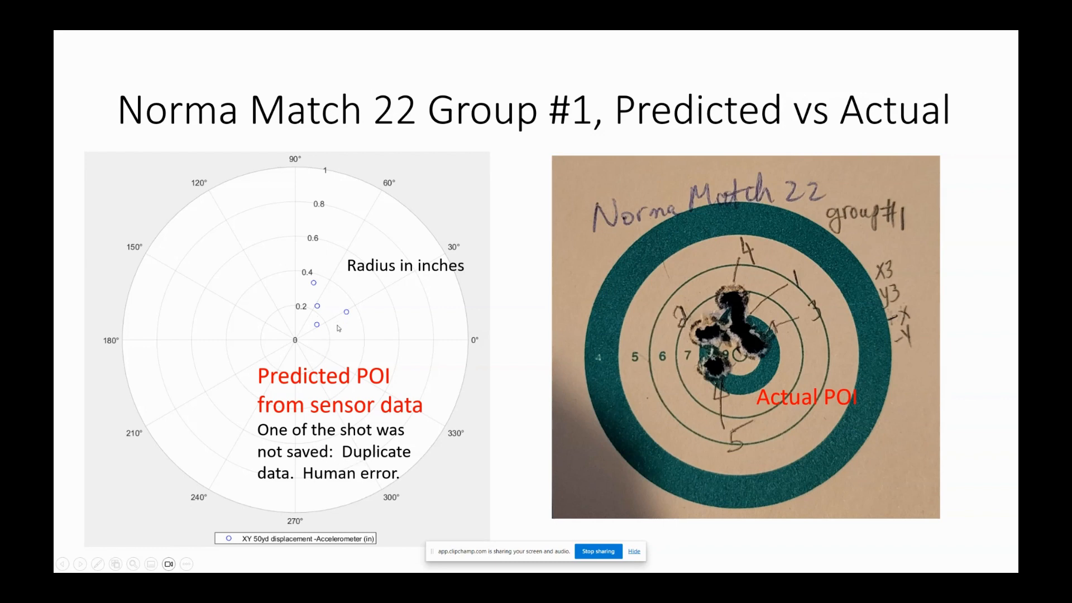
{"action": "mouse_move", "coordinate": [329, 466]}
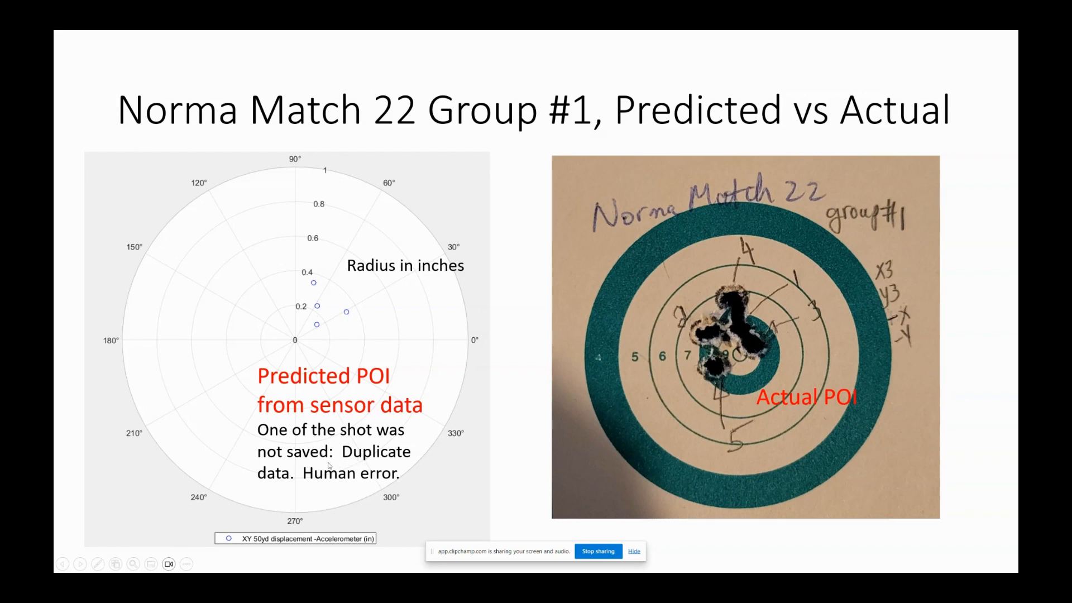
{"action": "mouse_move", "coordinate": [458, 386]}
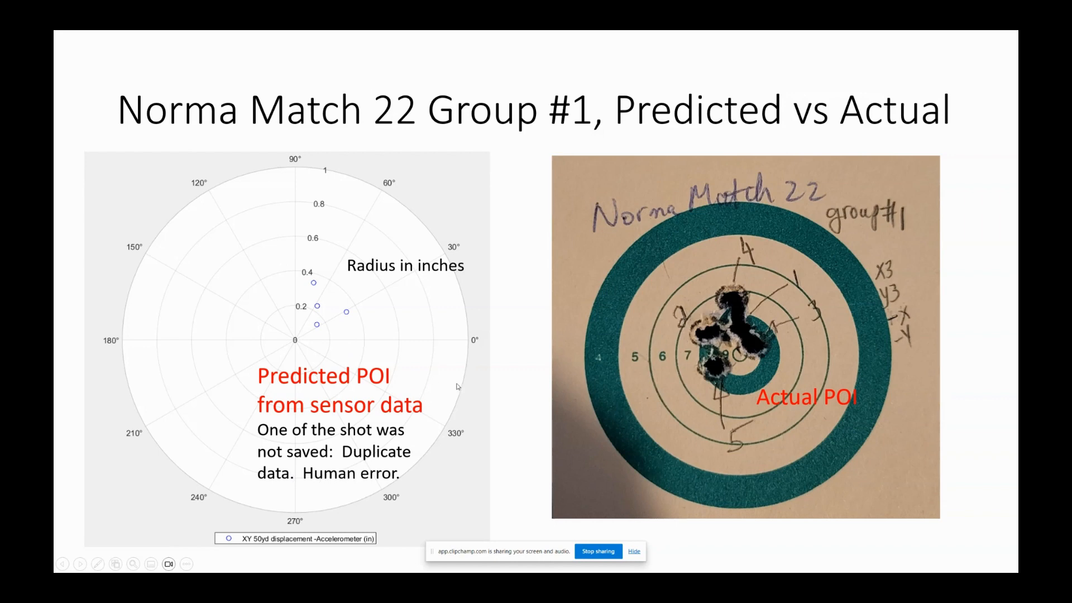
{"action": "mouse_move", "coordinate": [342, 320]}
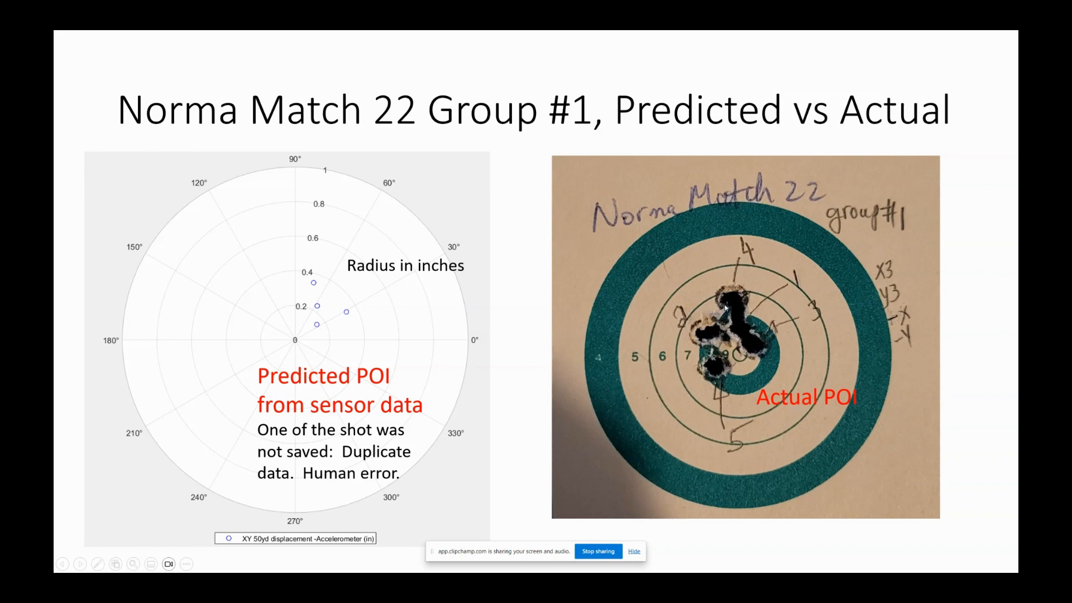
{"action": "mouse_move", "coordinate": [709, 384]}
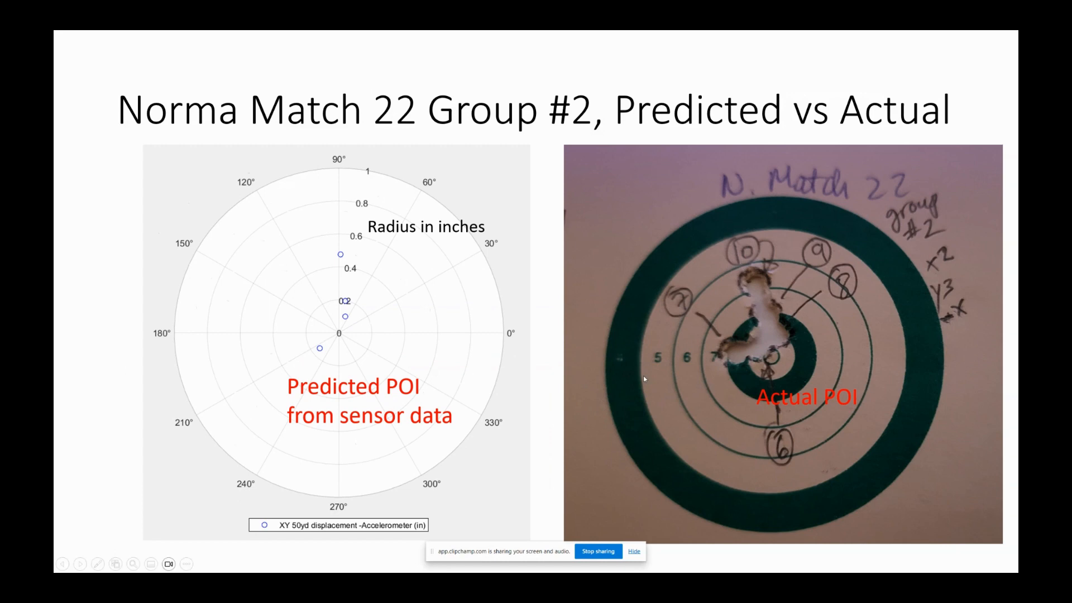
{"action": "mouse_move", "coordinate": [342, 260]}
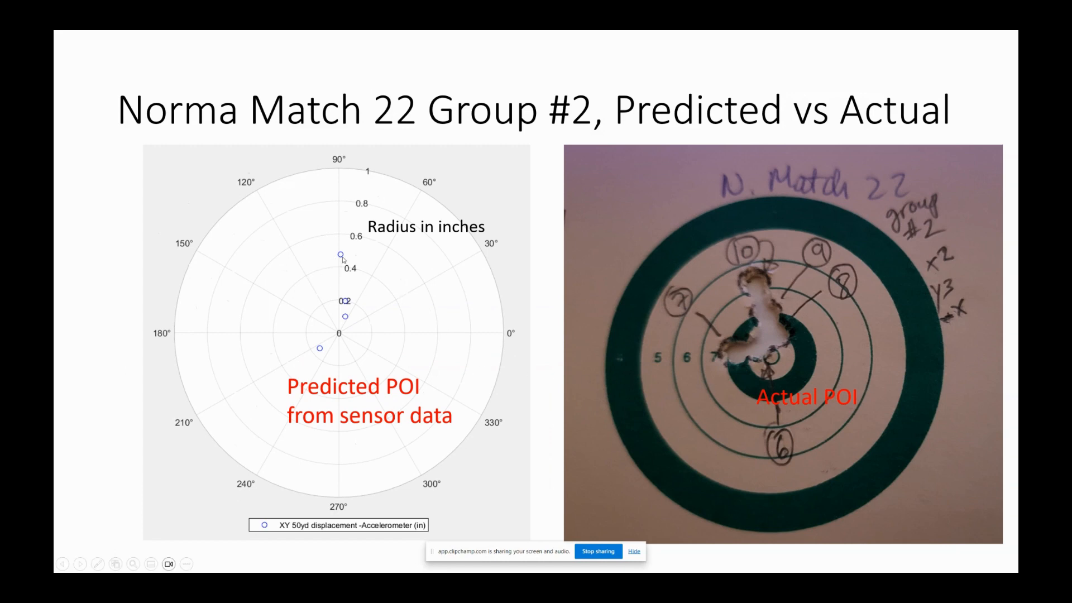
{"action": "mouse_move", "coordinate": [341, 341]}
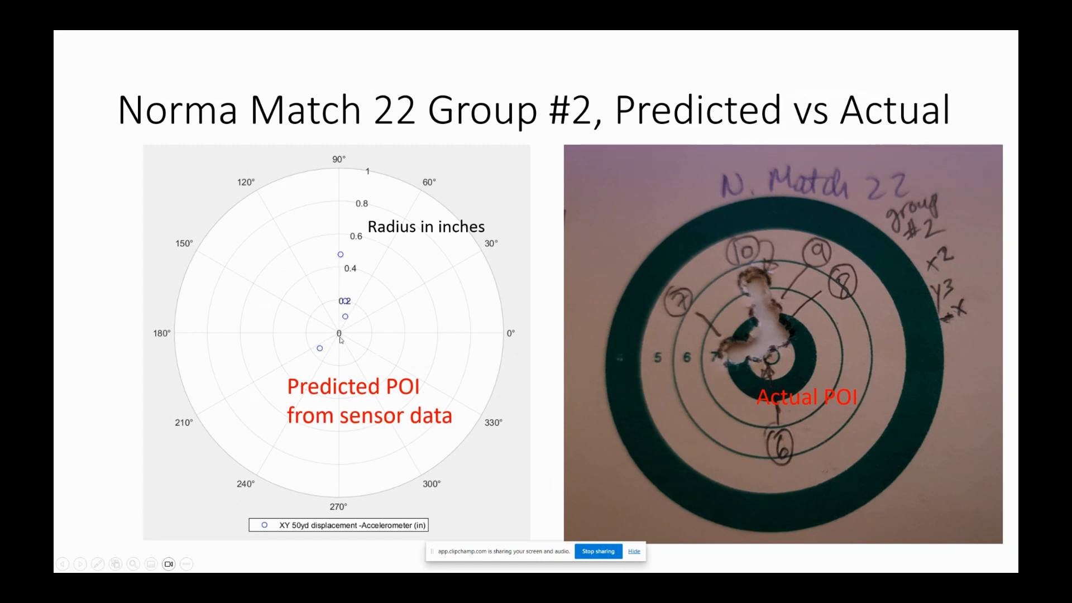
{"action": "mouse_move", "coordinate": [747, 288]}
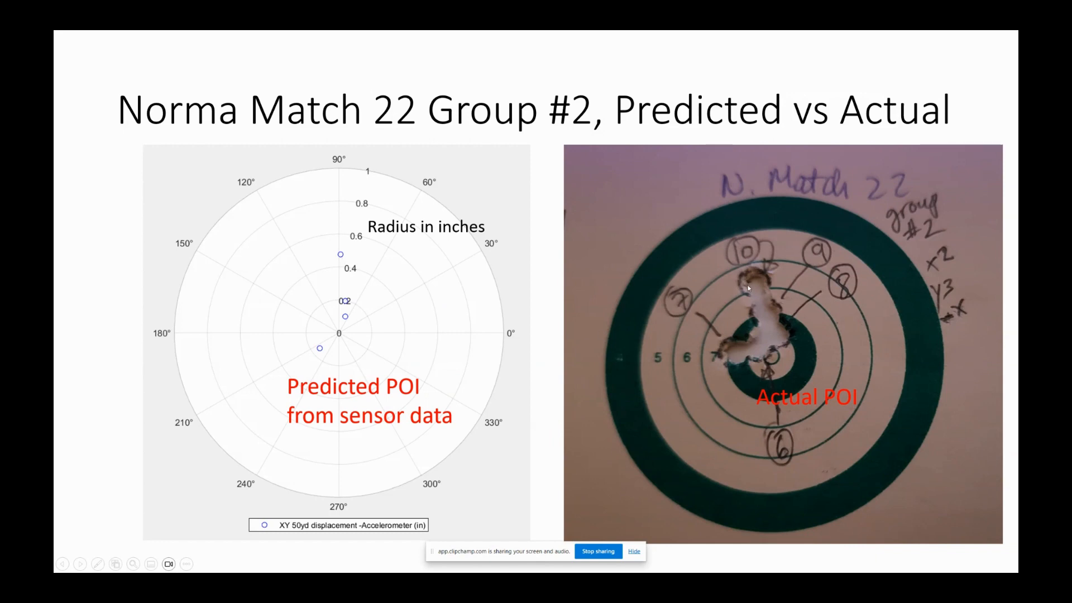
{"action": "mouse_move", "coordinate": [751, 271]}
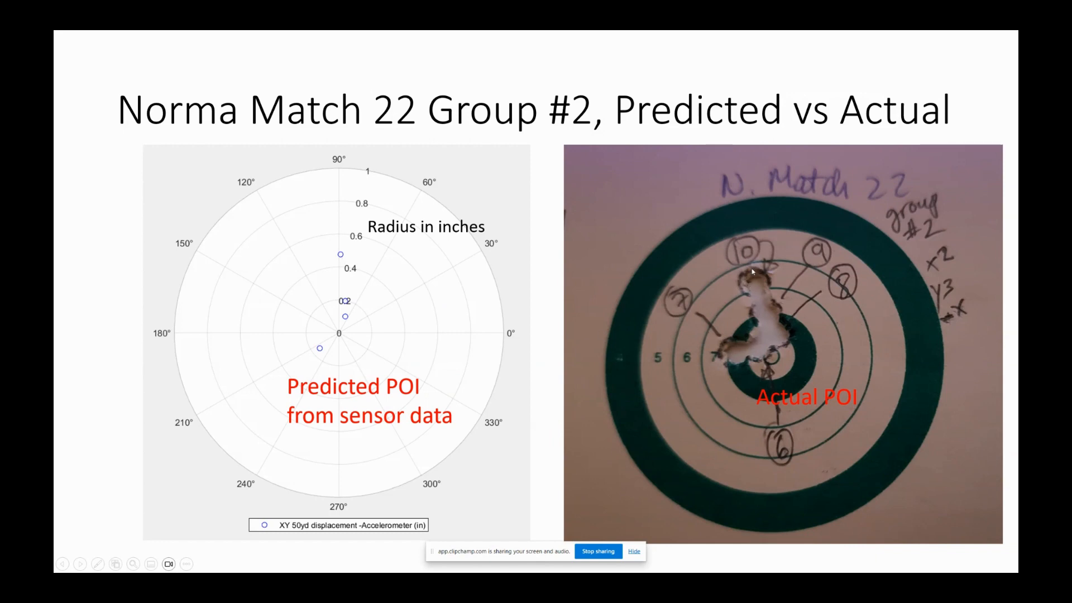
{"action": "mouse_move", "coordinate": [592, 336]}
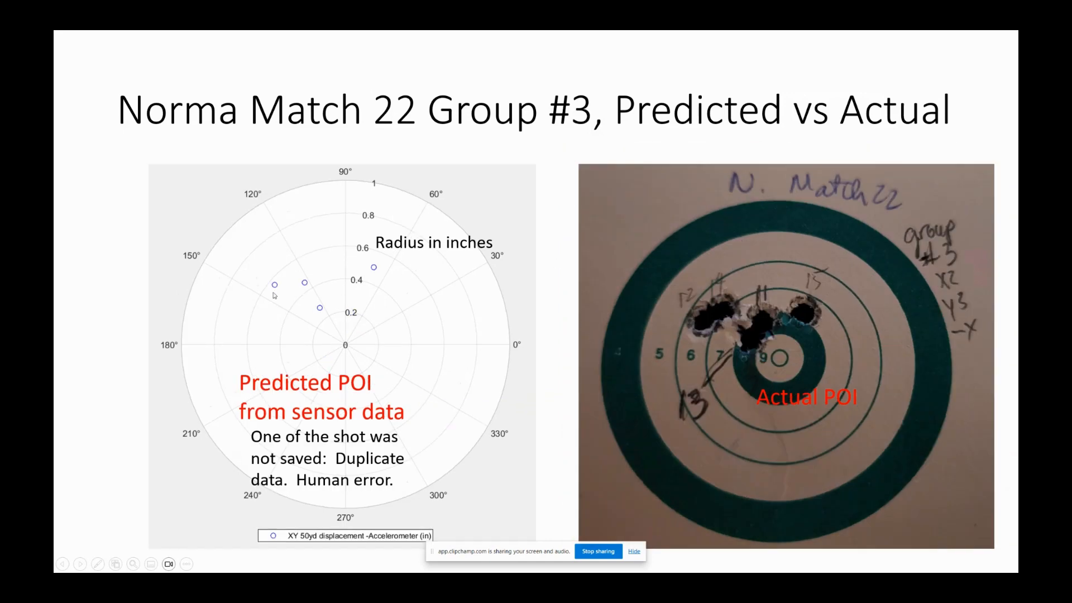
{"action": "mouse_move", "coordinate": [236, 283]}
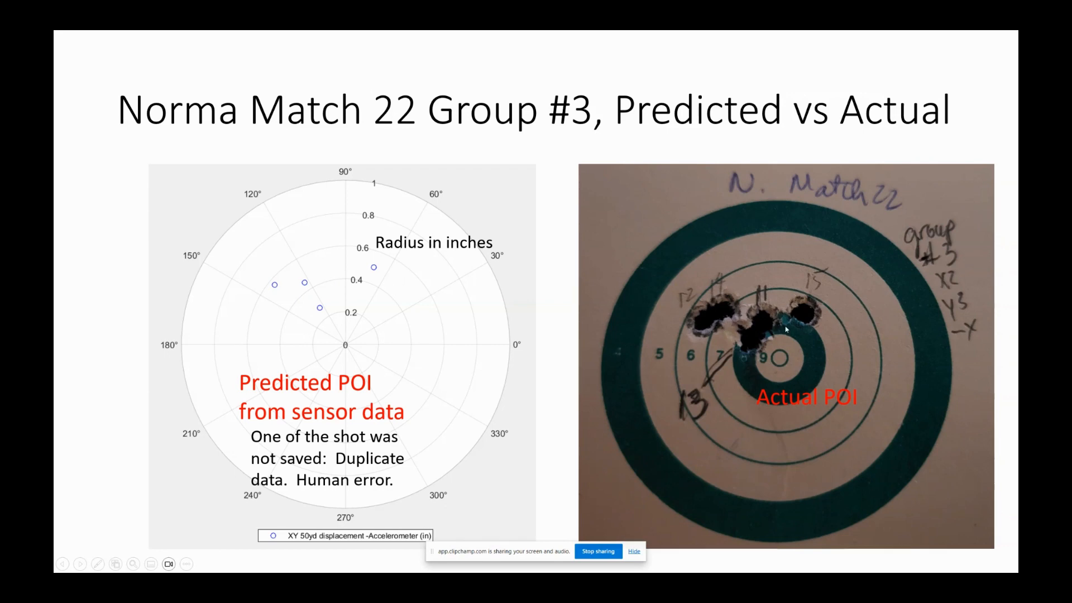
{"action": "mouse_move", "coordinate": [701, 321]}
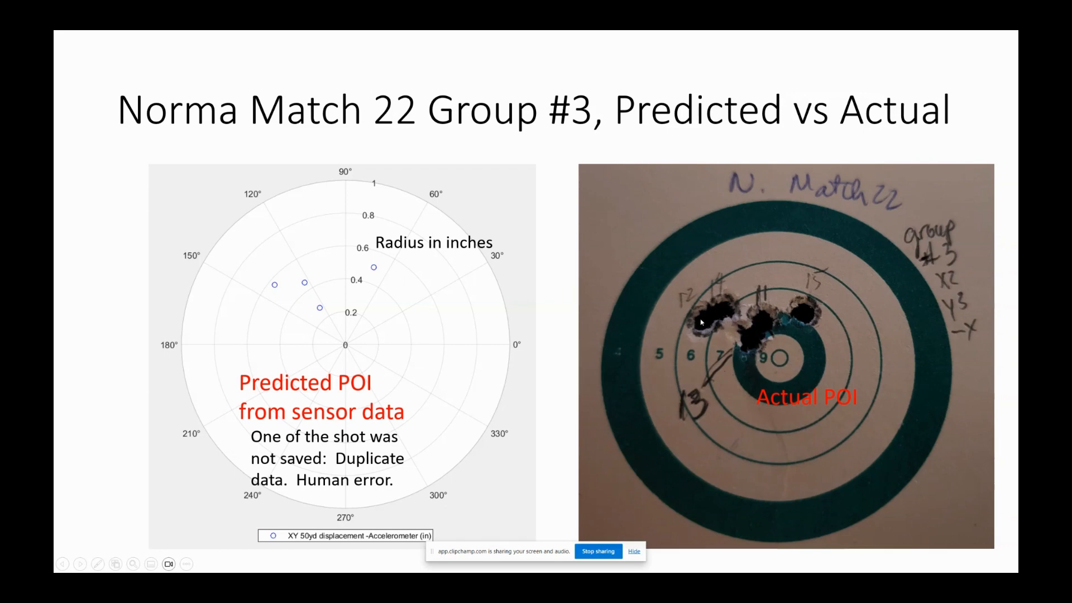
{"action": "mouse_move", "coordinate": [373, 293]}
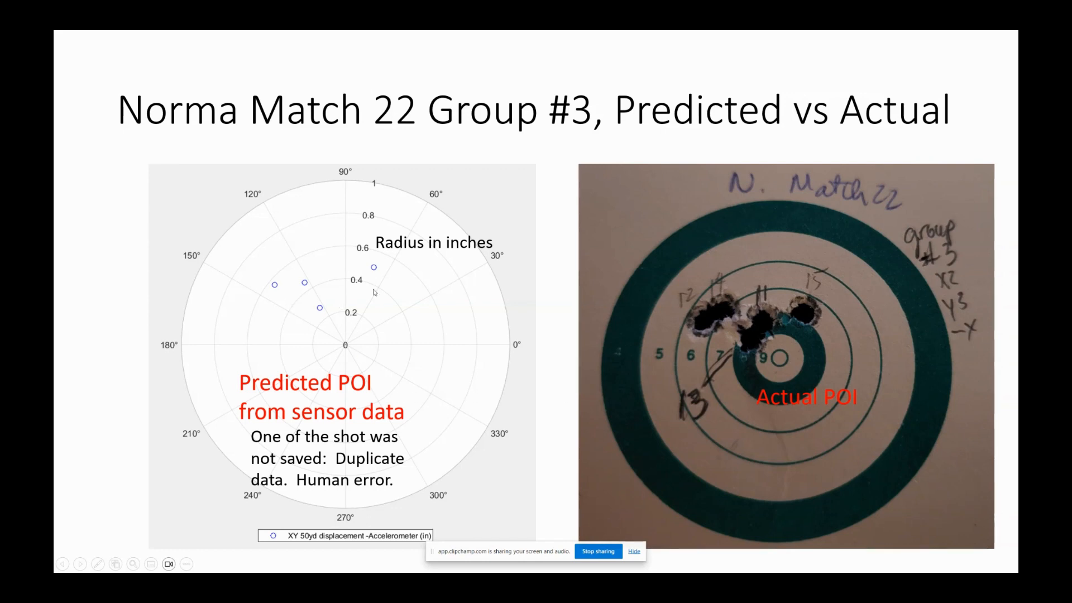
{"action": "mouse_move", "coordinate": [650, 399]}
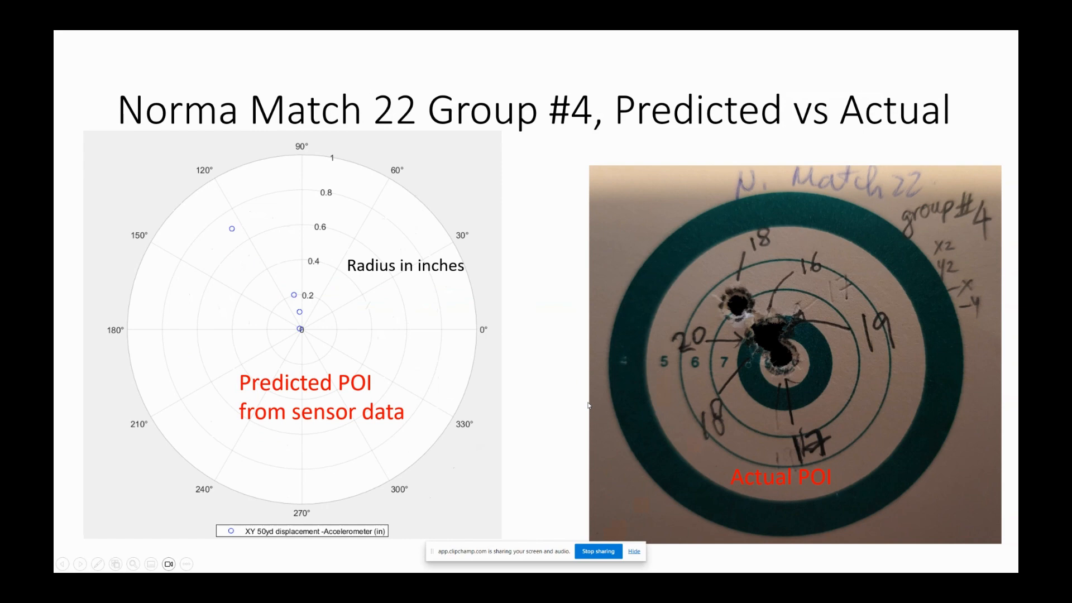
{"action": "mouse_move", "coordinate": [229, 236]}
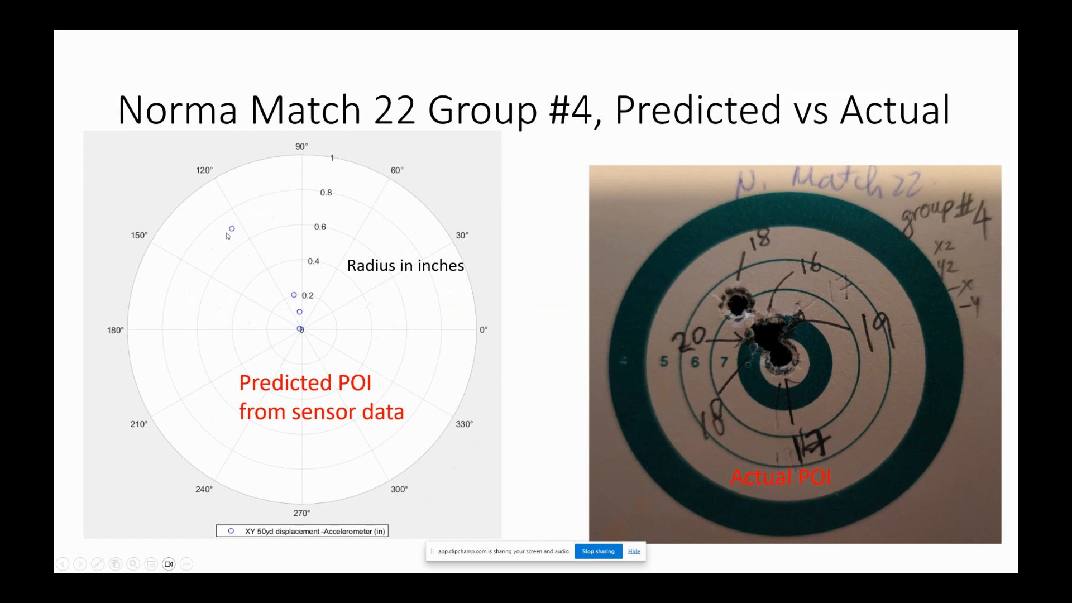
{"action": "mouse_move", "coordinate": [760, 235]}
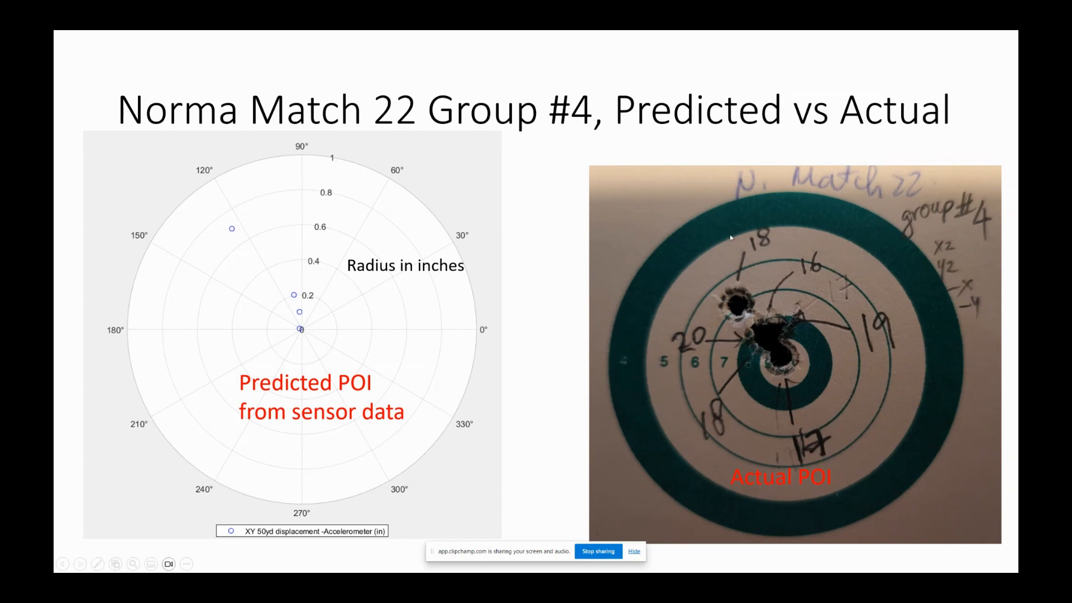
{"action": "mouse_move", "coordinate": [704, 352]}
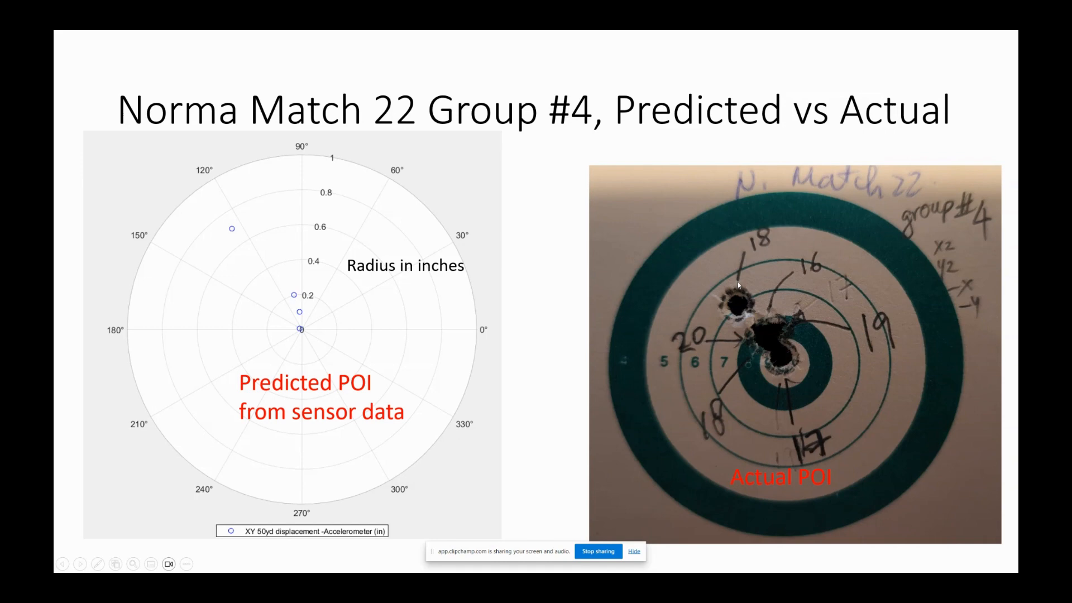
{"action": "mouse_move", "coordinate": [711, 293]}
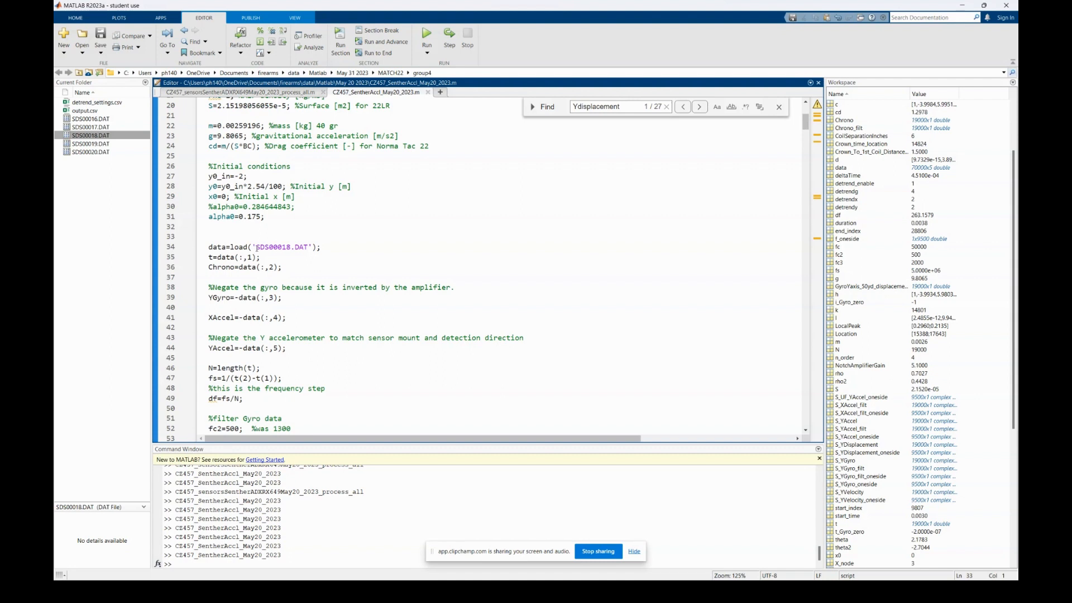
Open SDS00018.DAT from the script's load line into the Import preview
{"action": "left_click", "coordinate": [258, 246]}
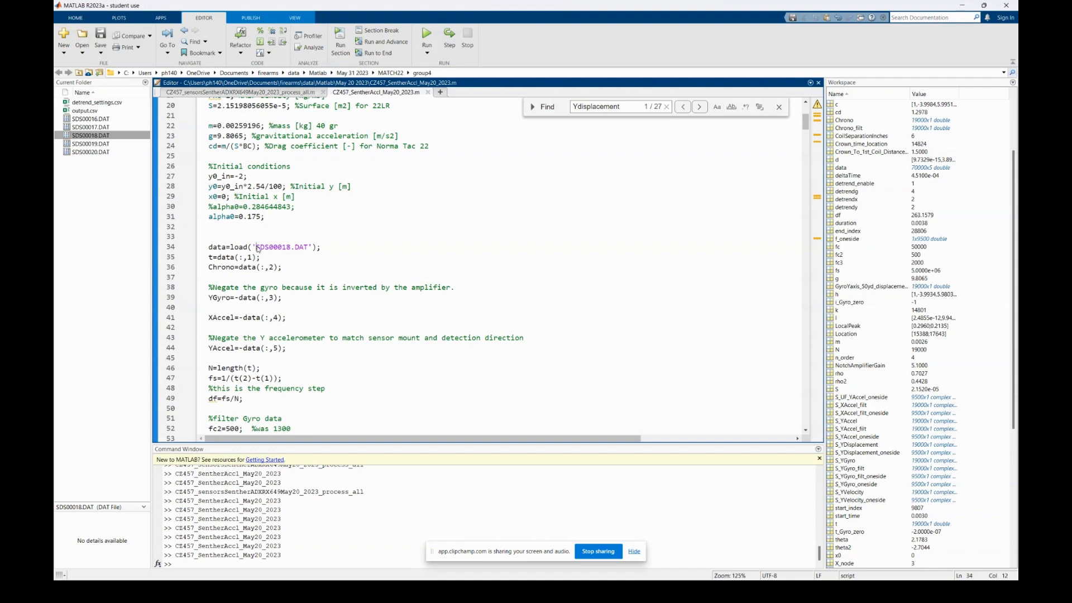
{"action": "double_click", "coordinate": [281, 247]}
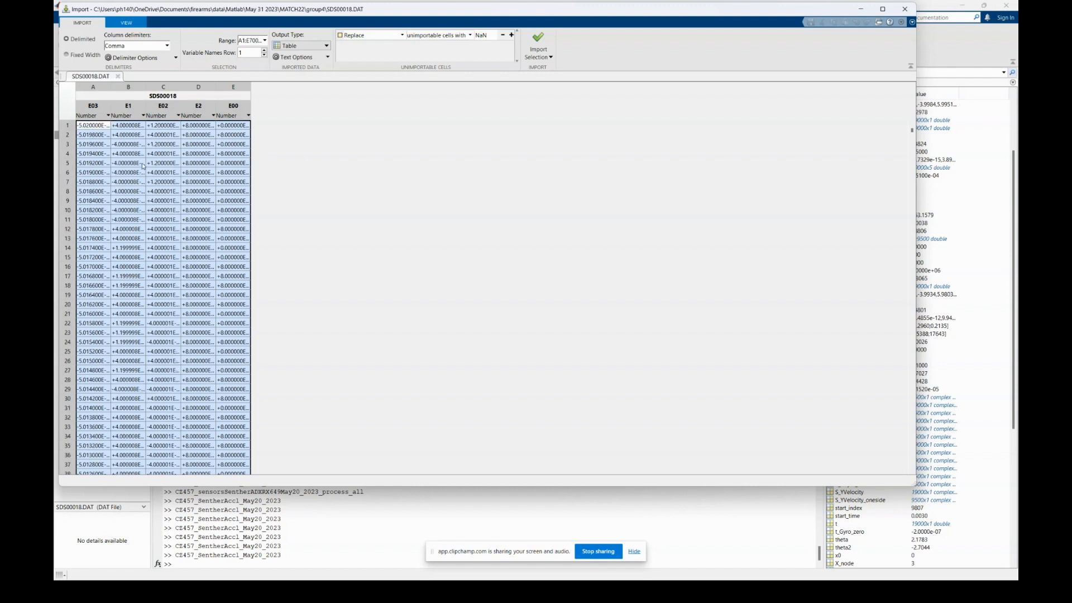
{"action": "mouse_move", "coordinate": [90, 125]}
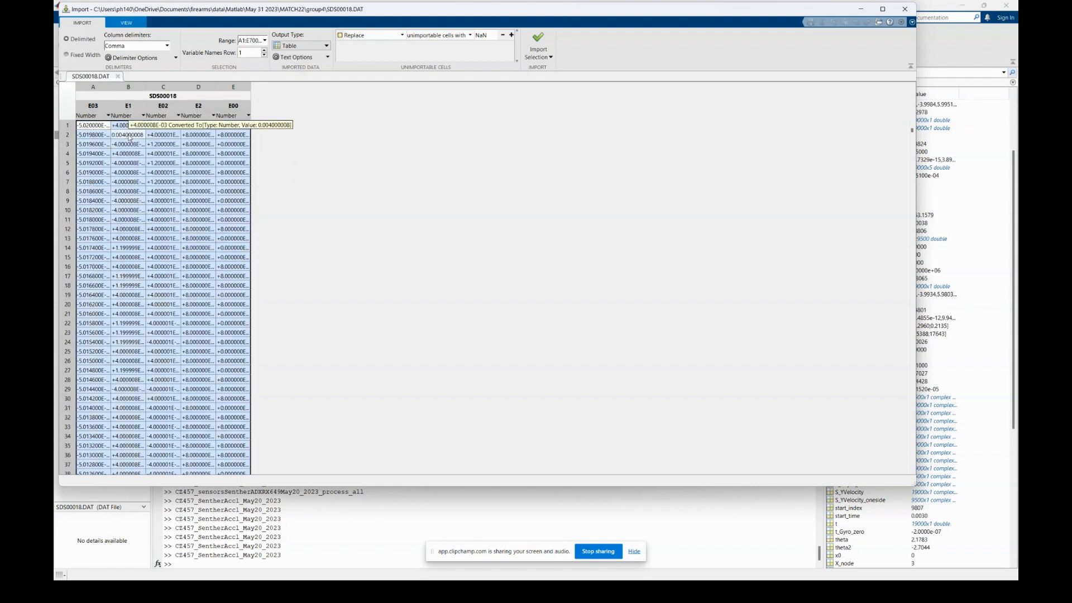
{"action": "mouse_move", "coordinate": [122, 219]}
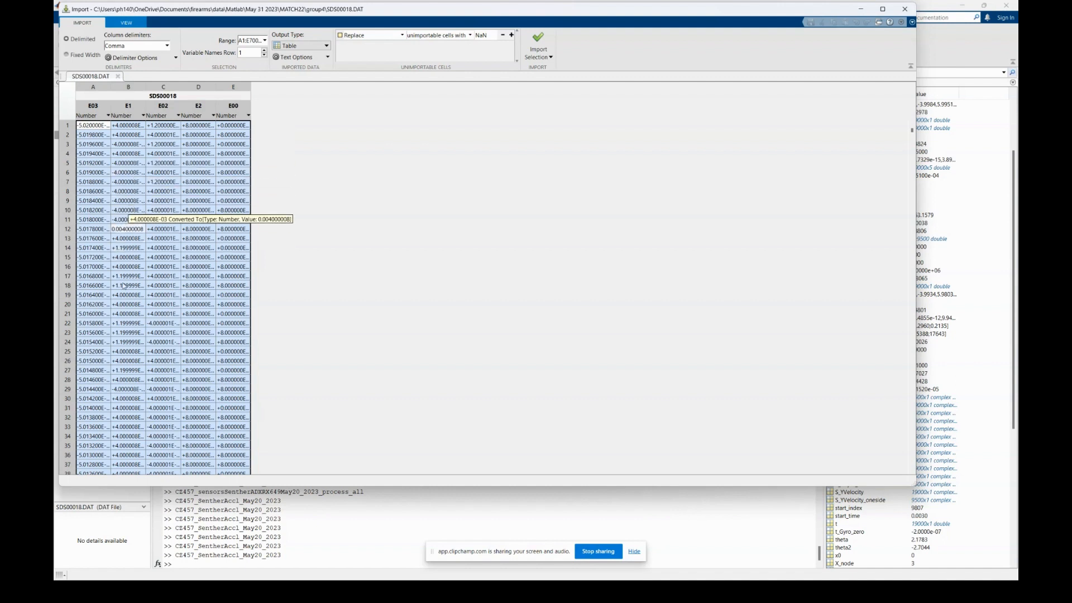
{"action": "mouse_move", "coordinate": [144, 199]}
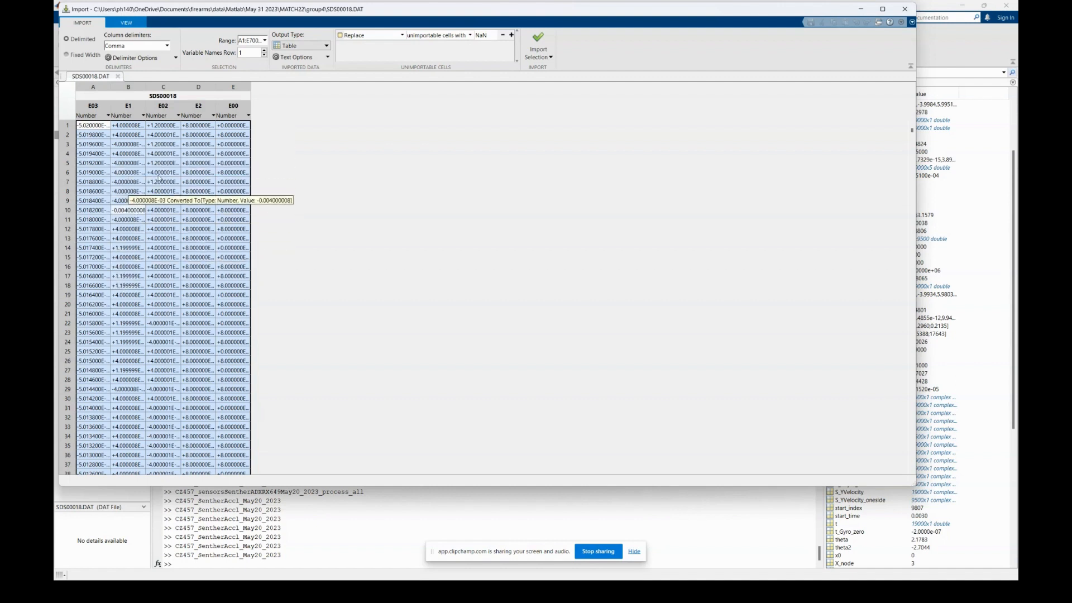
{"action": "mouse_move", "coordinate": [163, 181]}
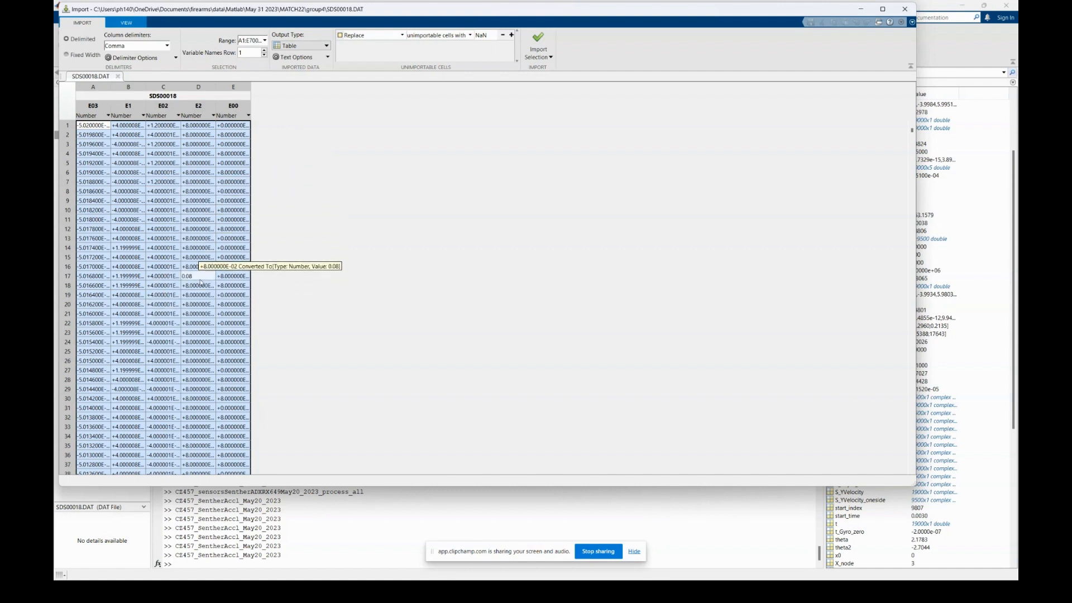
{"action": "mouse_move", "coordinate": [220, 312]}
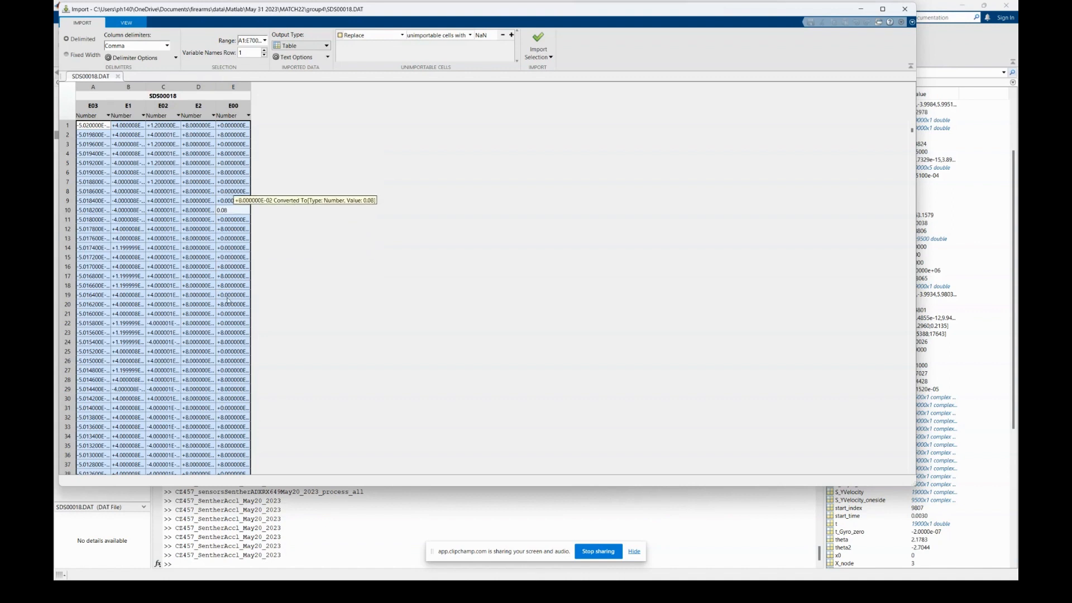
Scroll the SDS00018.DAT preview down past row 100 of the five numeric columns
{"action": "scroll", "scroll_direction": "down", "scroll_amount": 3}
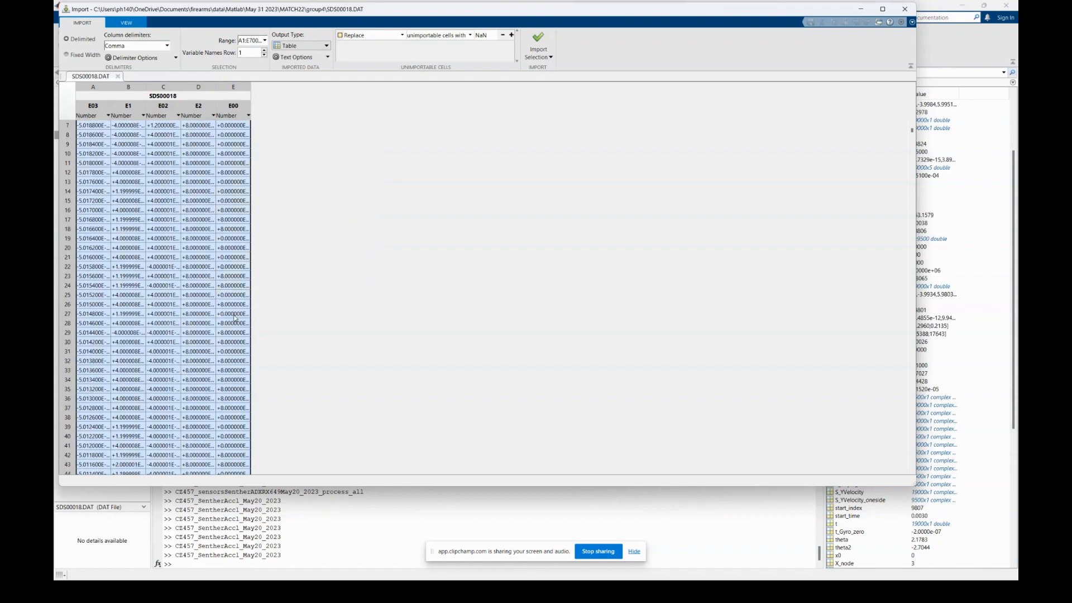
{"action": "scroll", "scroll_direction": "down", "scroll_amount": 3}
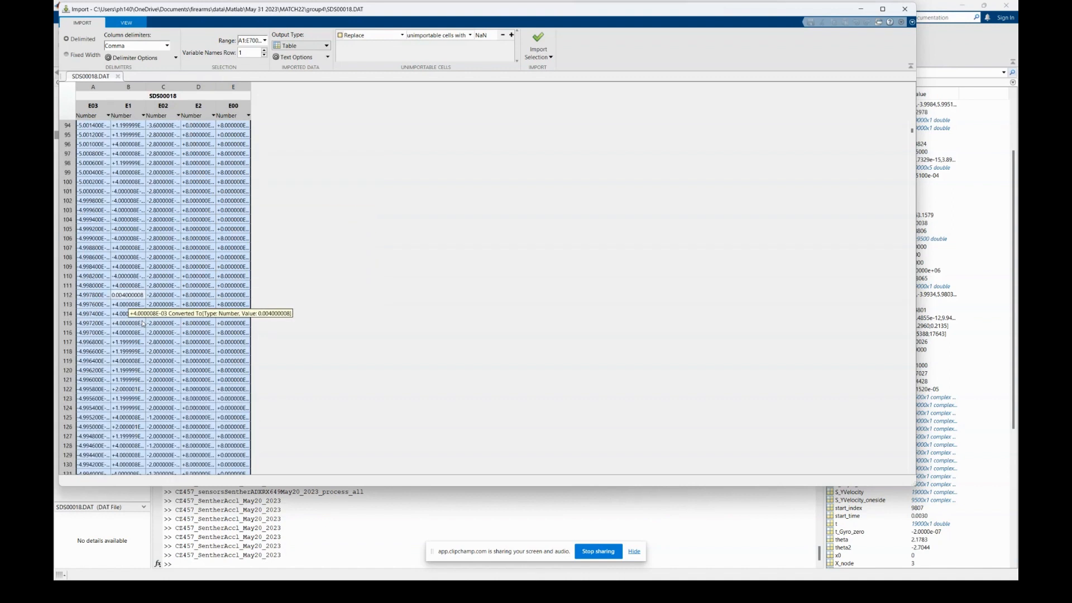
{"action": "scroll", "scroll_direction": "down", "scroll_amount": 3}
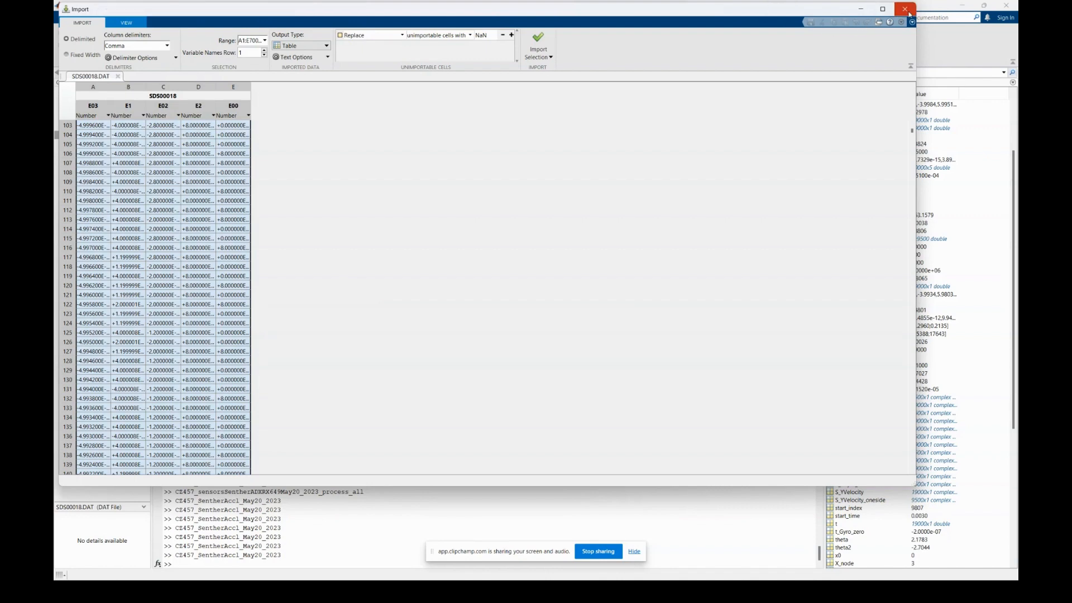
Close the Import preview and run the accelerometer script on SDS00018.DAT
{"action": "left_click", "coordinate": [907, 9]}
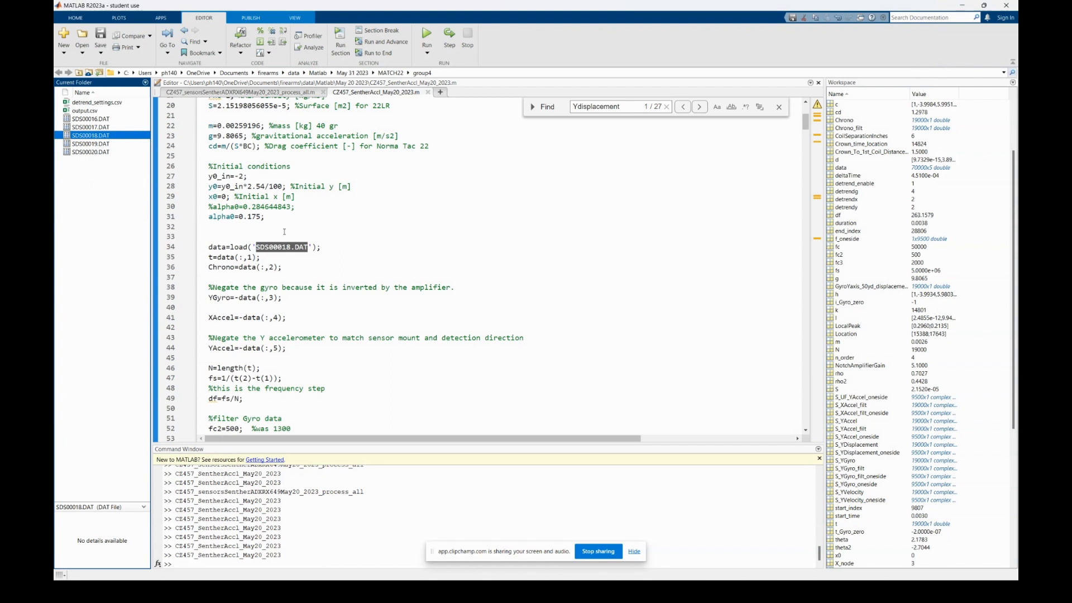
{"action": "scroll", "scroll_direction": "up", "scroll_amount": 3}
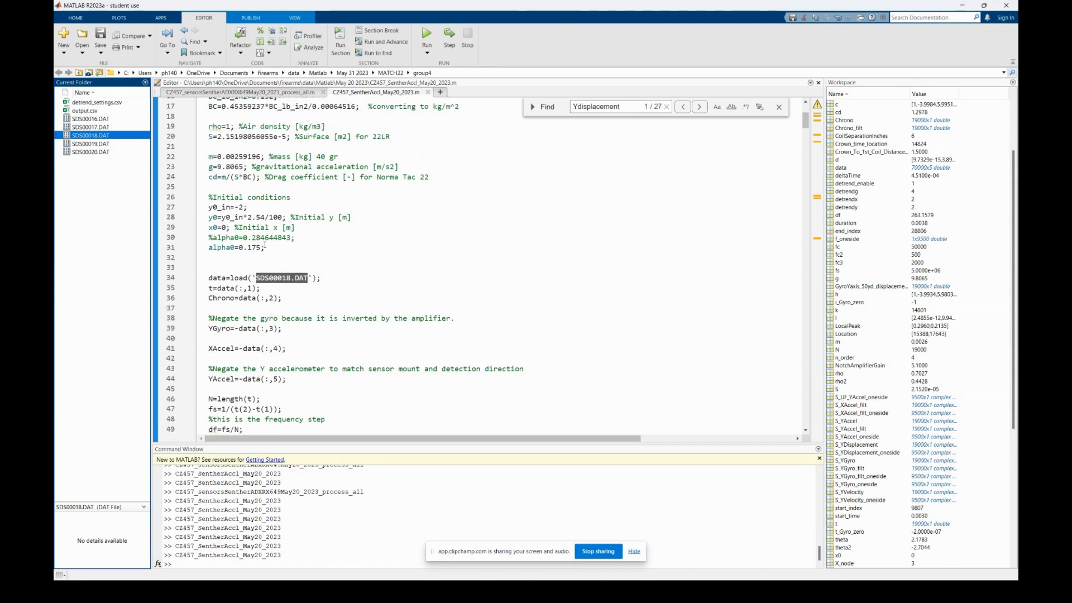
{"action": "scroll", "scroll_direction": "down", "scroll_amount": 3}
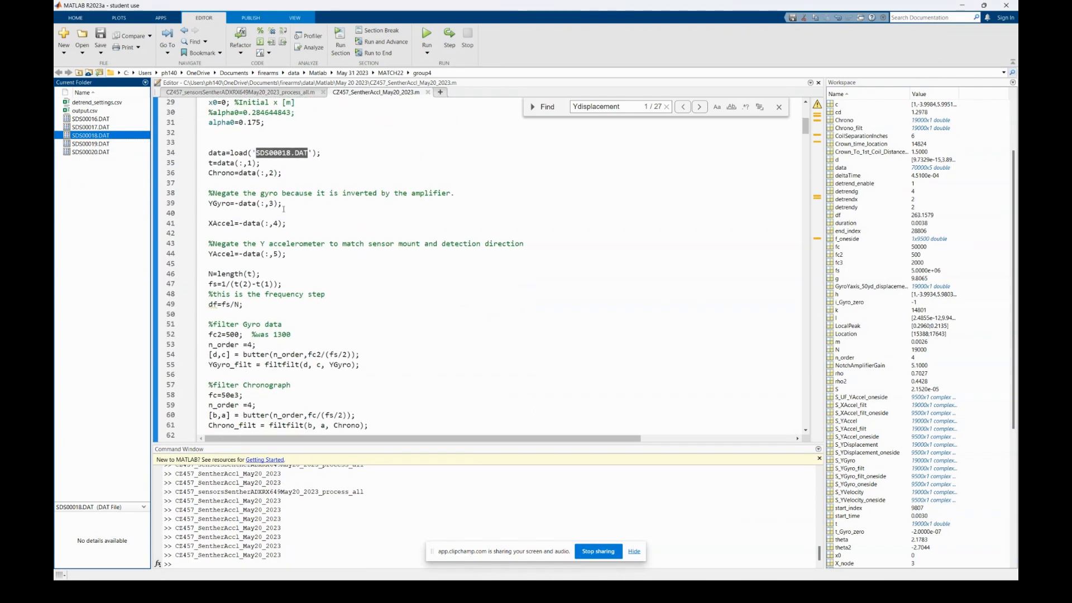
{"action": "scroll", "scroll_direction": "down", "scroll_amount": 3}
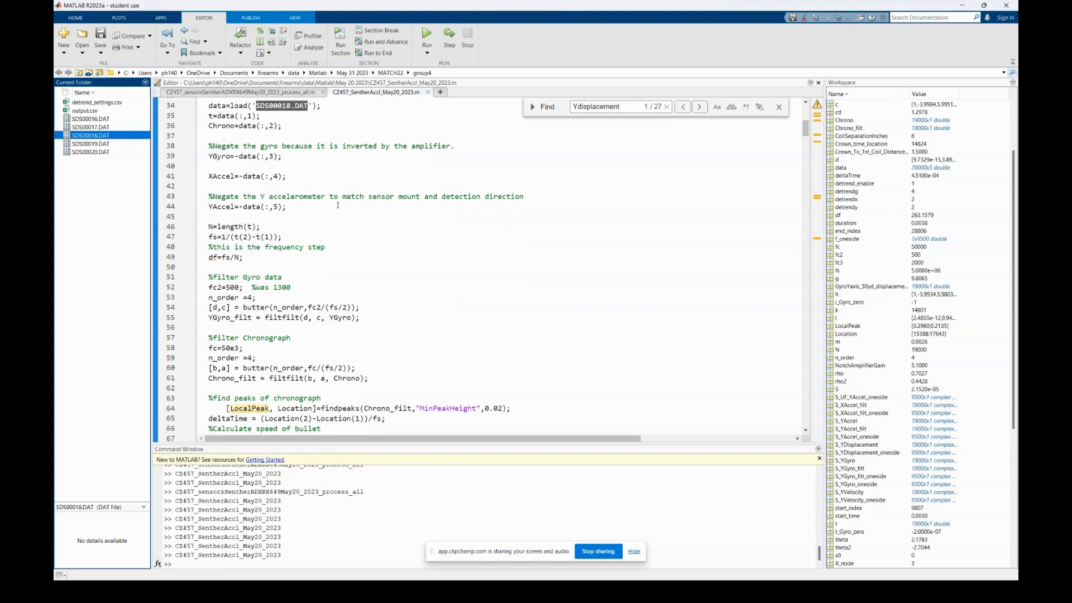
{"action": "scroll", "scroll_direction": "up", "scroll_amount": 3}
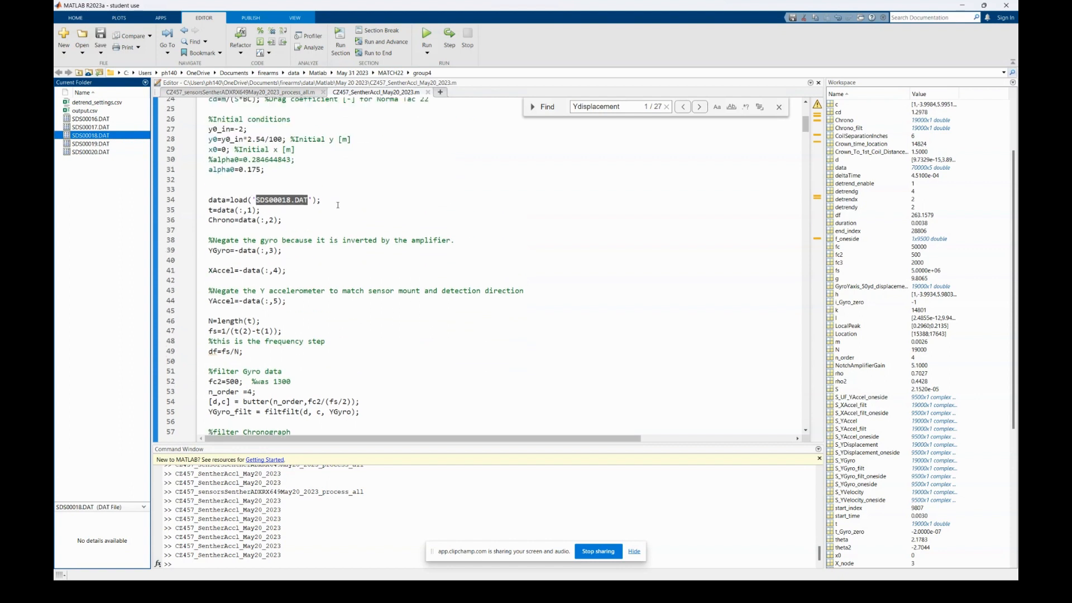
{"action": "left_click", "coordinate": [427, 32]}
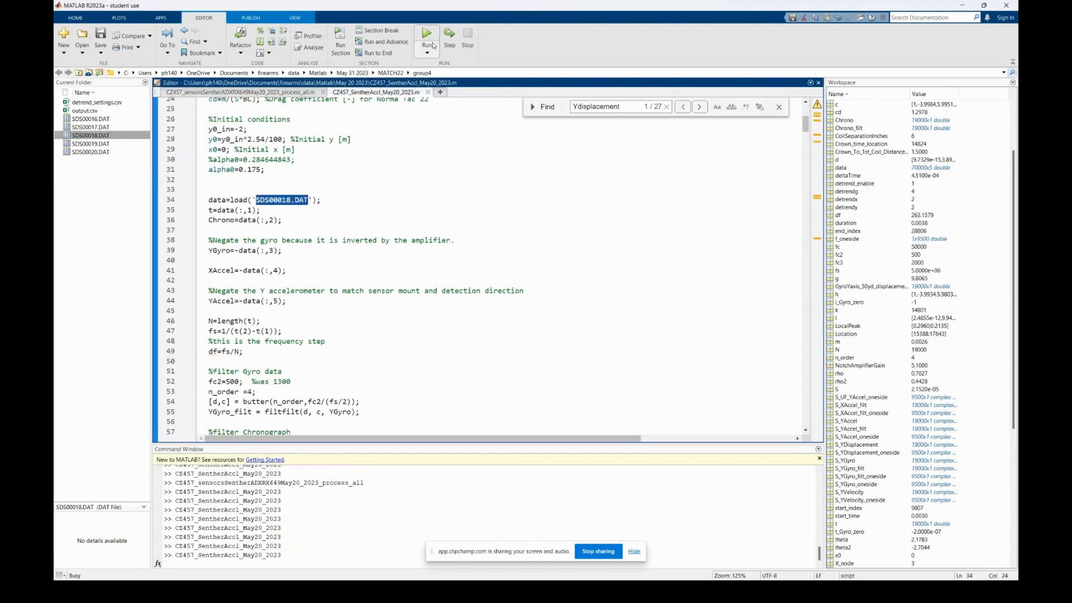
Let the script run until Figure 21 shows barrel crown Y versus X displacement for shot 18
{"action": "left_click", "coordinate": [426, 32]}
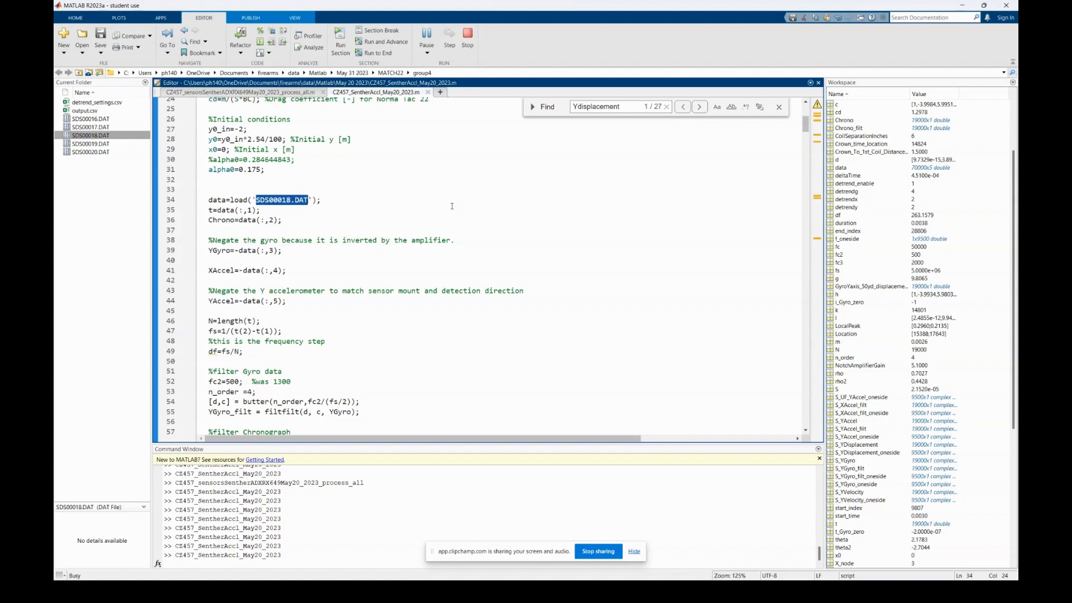
{"action": "left_click", "coordinate": [341, 44]}
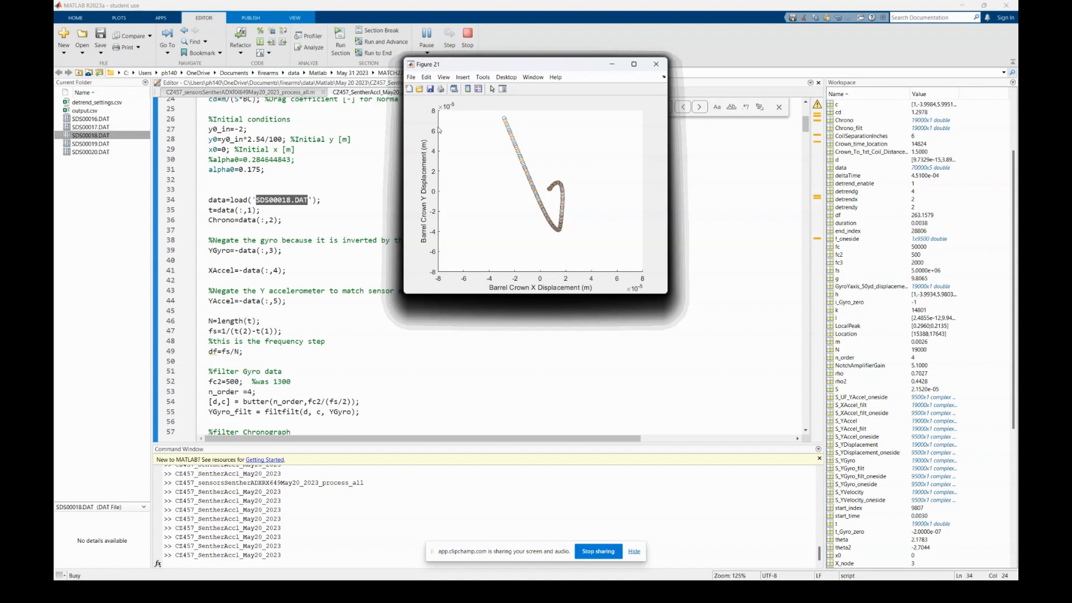
{"action": "mouse_move", "coordinate": [505, 174]}
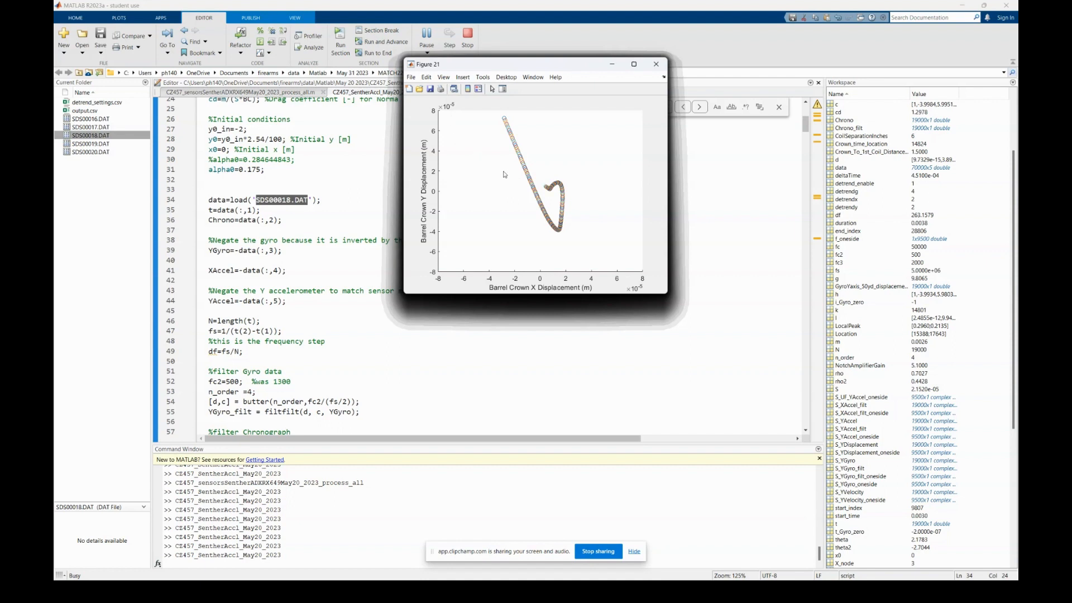
{"action": "mouse_move", "coordinate": [455, 135]}
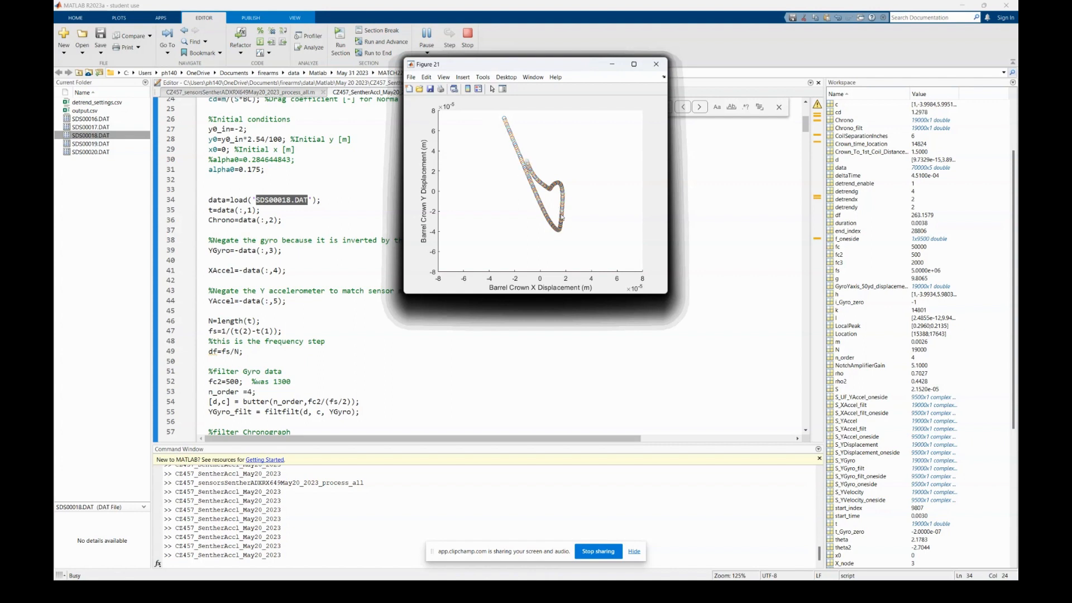
{"action": "mouse_move", "coordinate": [497, 139]}
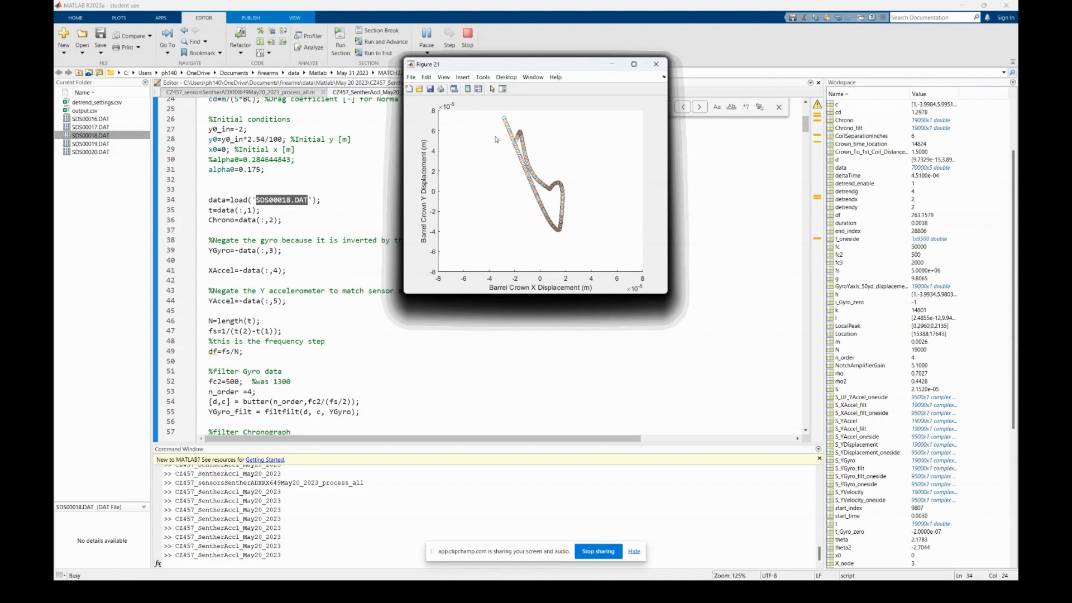
{"action": "mouse_move", "coordinate": [534, 166]}
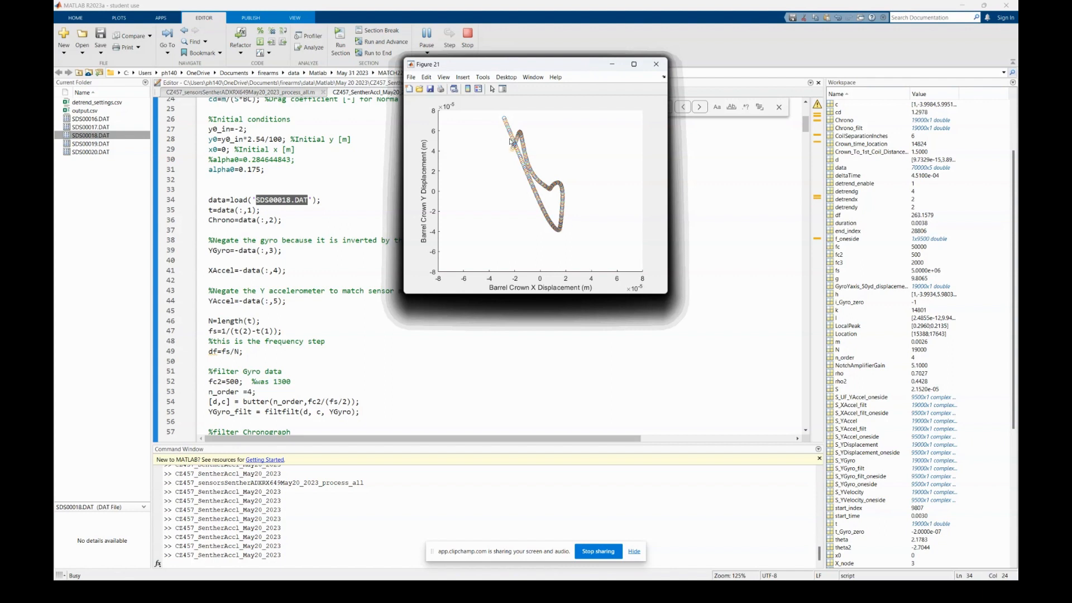
{"action": "mouse_move", "coordinate": [502, 148]}
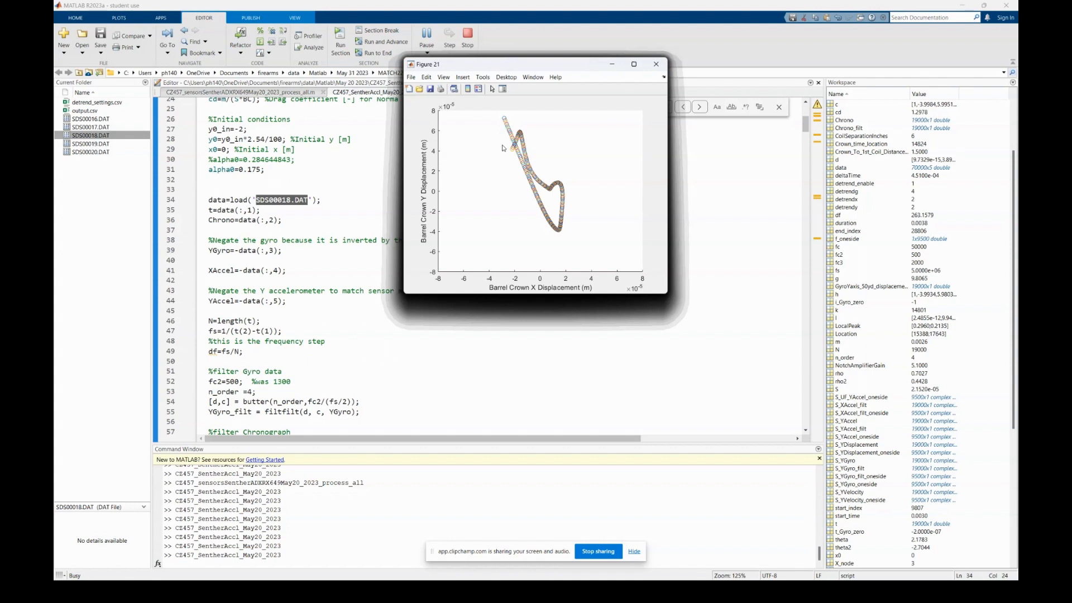
{"action": "mouse_move", "coordinate": [555, 208]}
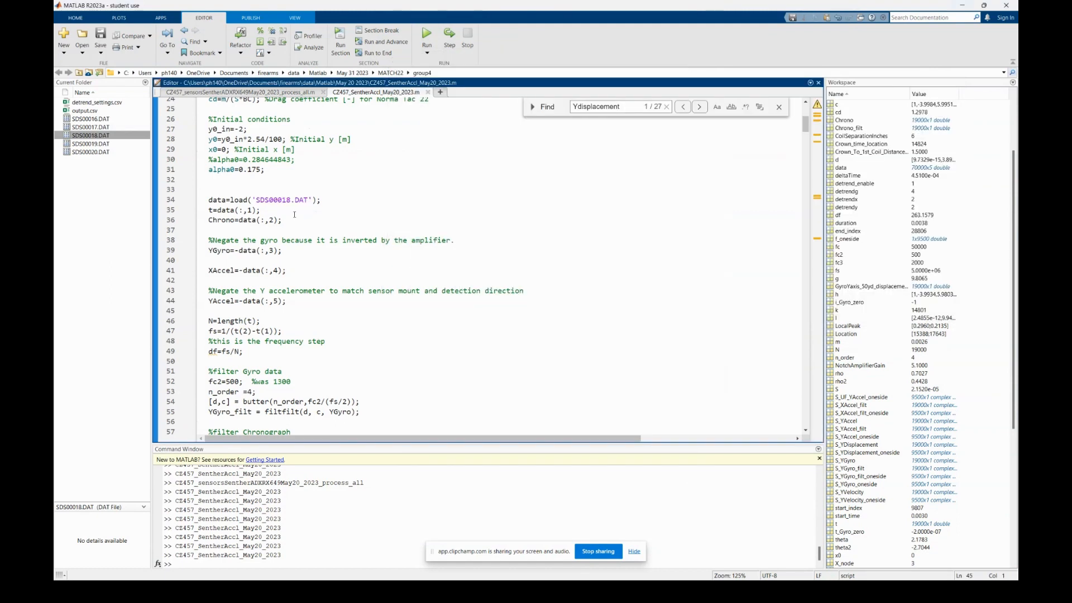
Change the load line to SDS00017.DAT and rerun the script for shot 17
{"action": "left_click", "coordinate": [291, 200]}
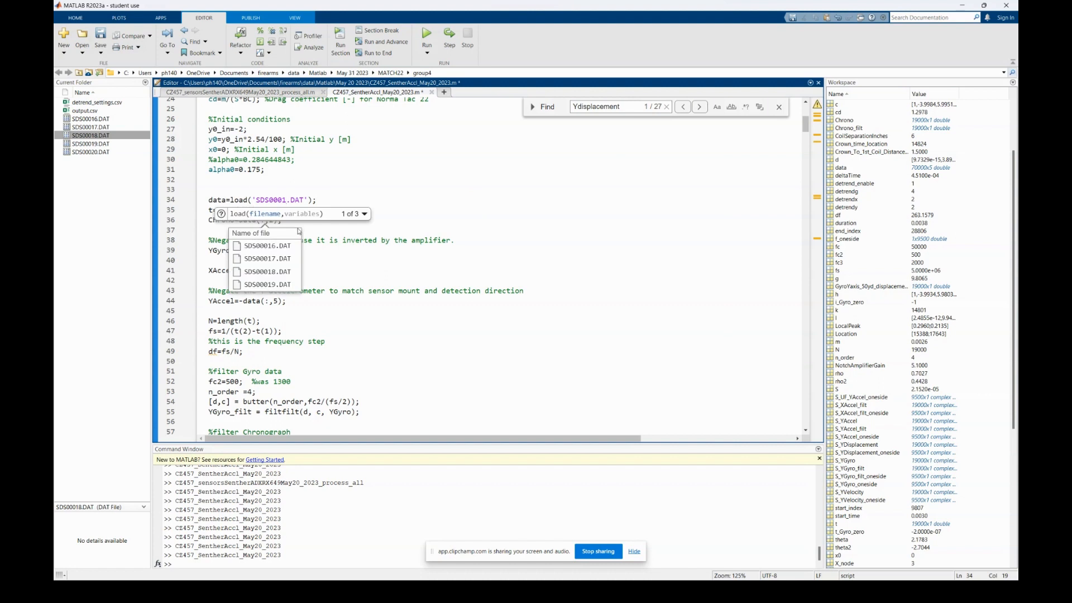
{"action": "left_click", "coordinate": [267, 258]}
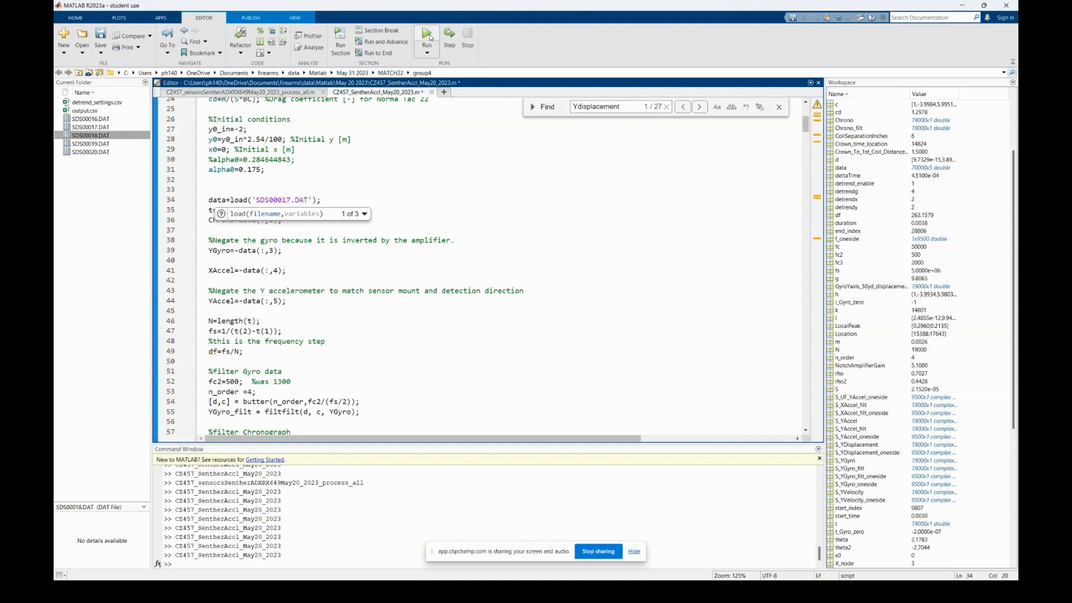
{"action": "left_click", "coordinate": [425, 36]}
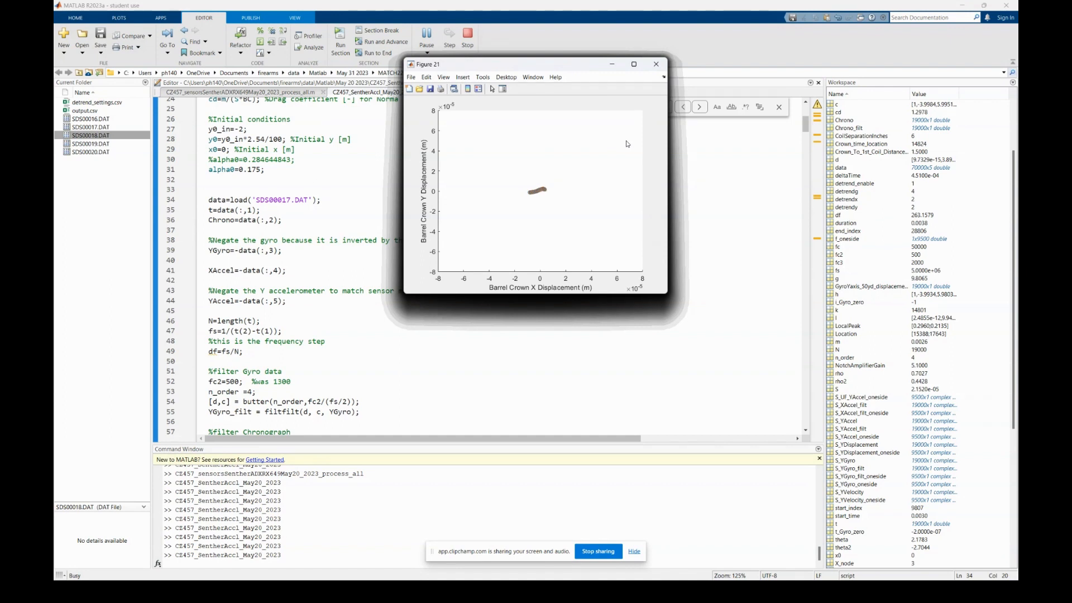
{"action": "mouse_move", "coordinate": [568, 219]}
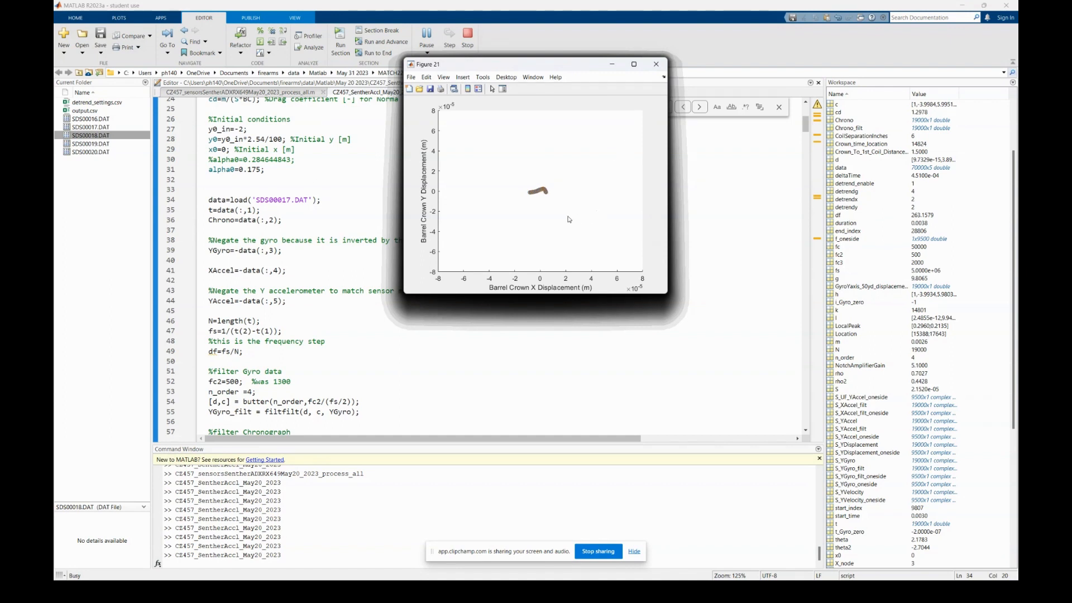
{"action": "mouse_move", "coordinate": [549, 207]}
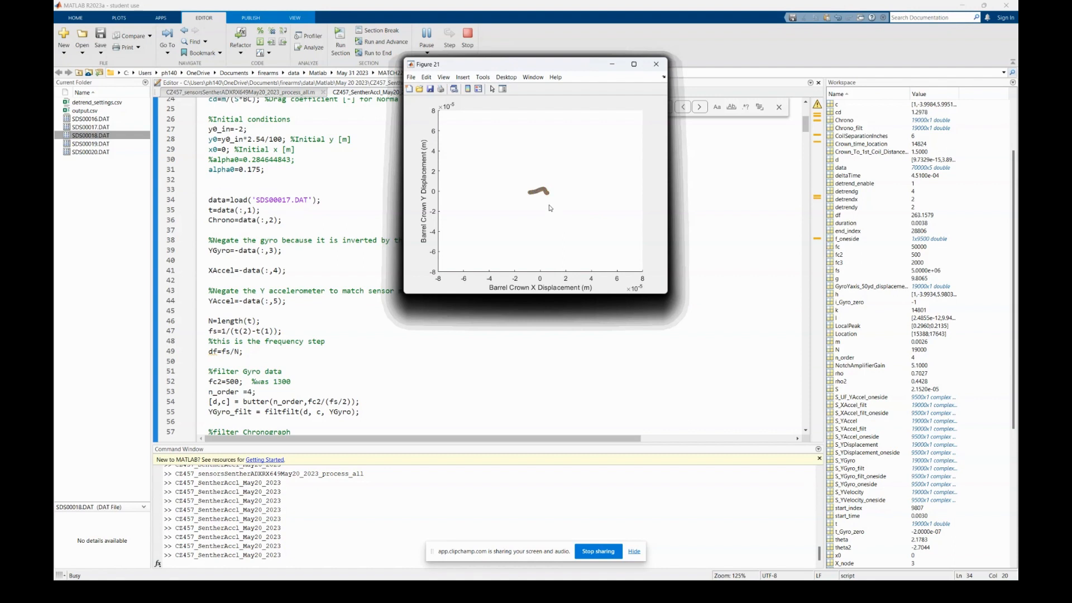
{"action": "mouse_move", "coordinate": [551, 209]}
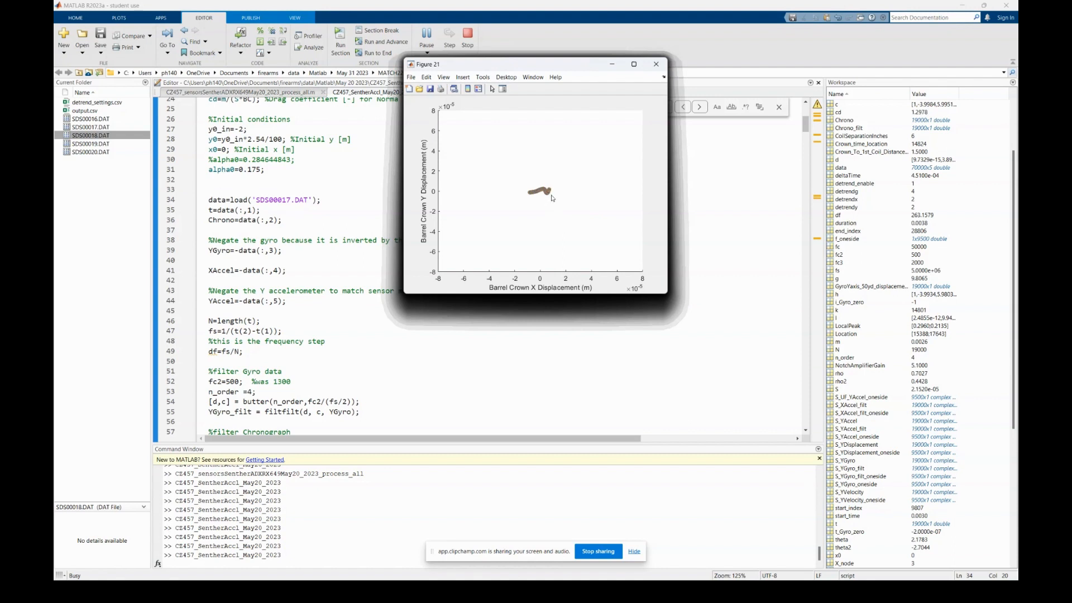
{"action": "mouse_move", "coordinate": [551, 198]}
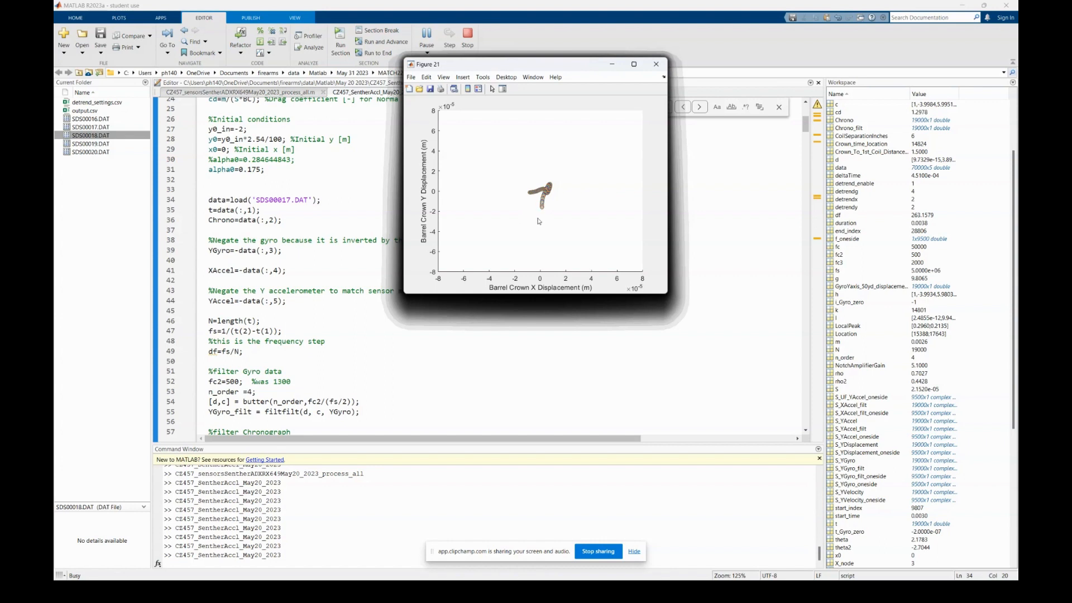
{"action": "mouse_move", "coordinate": [527, 219]}
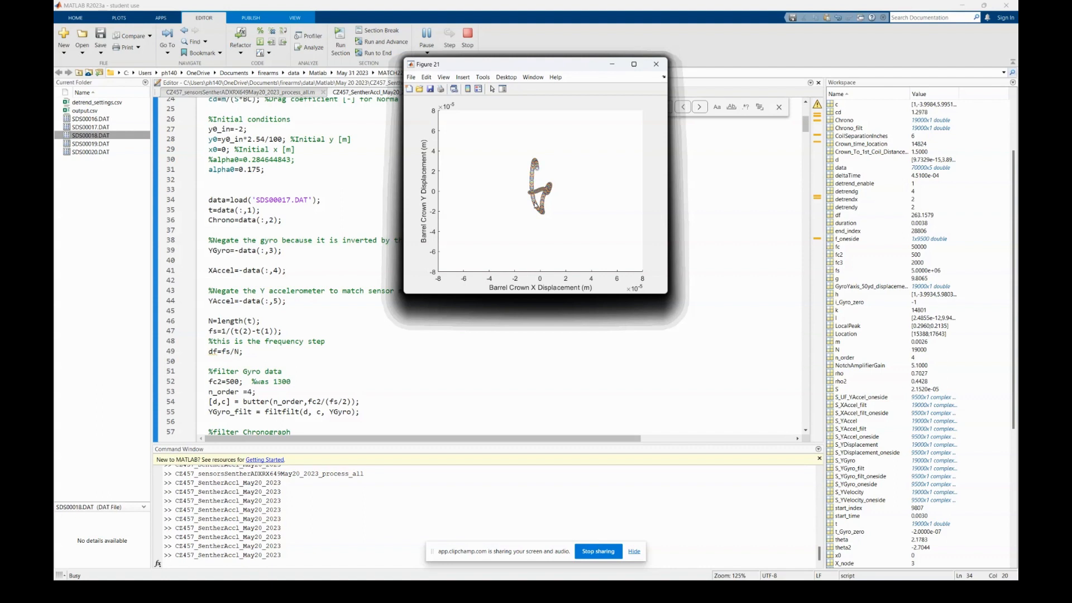
{"action": "mouse_move", "coordinate": [543, 176]}
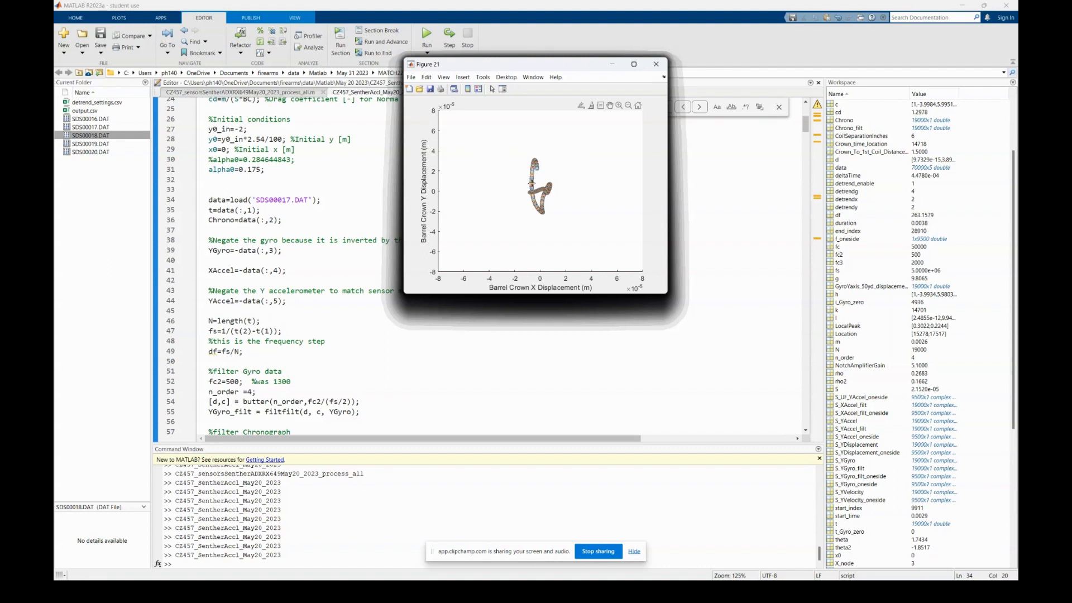
{"action": "mouse_move", "coordinate": [453, 150]}
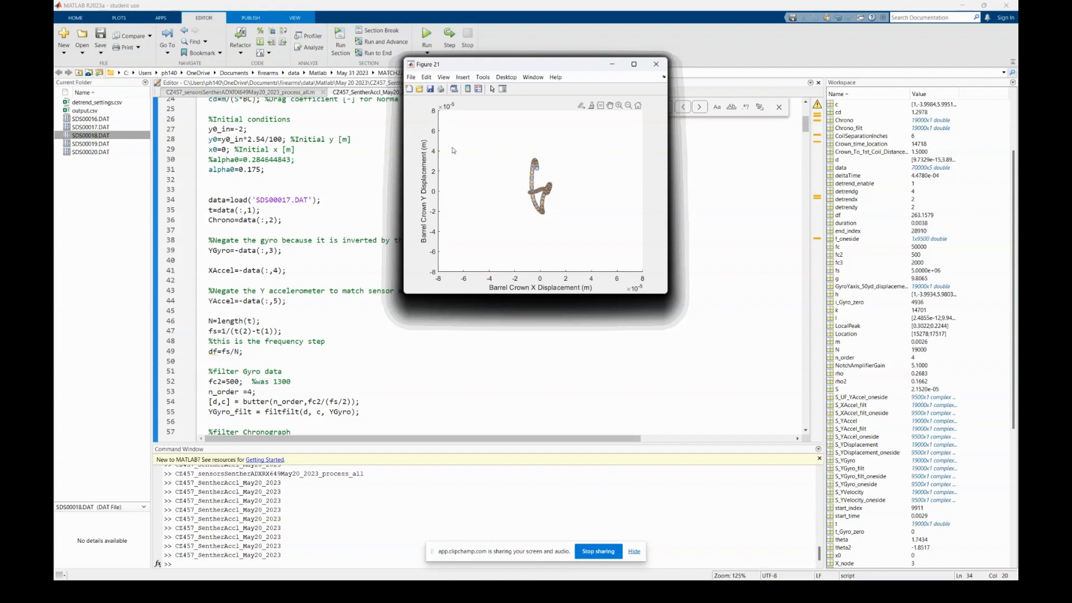